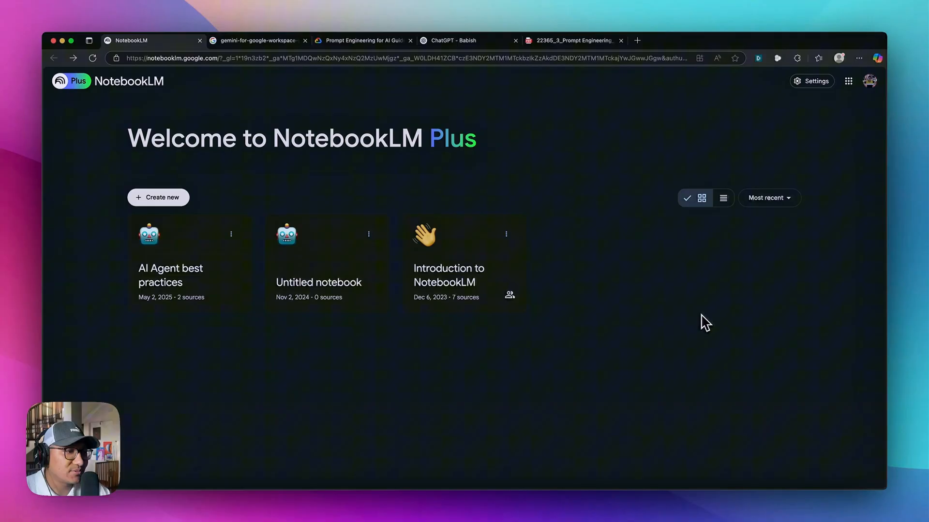
{"action": "mouse_move", "coordinate": [544, 371]}
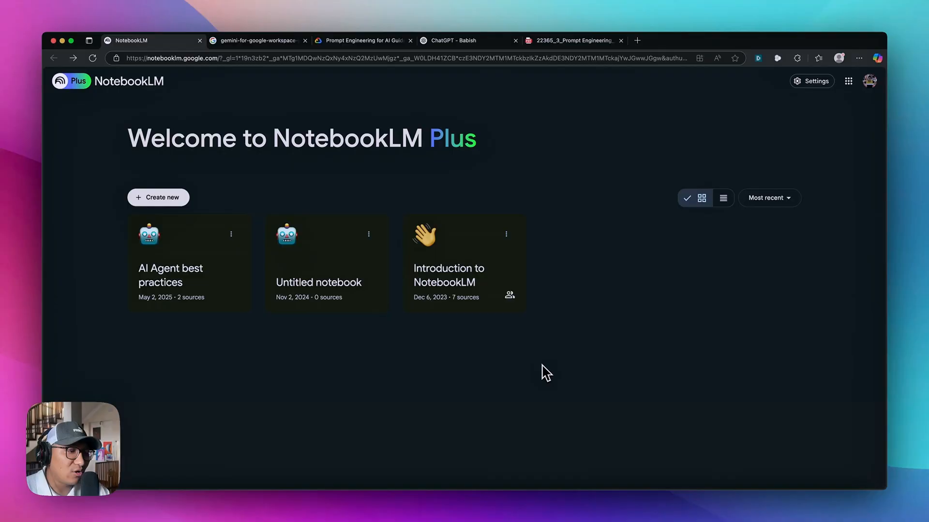
{"action": "mouse_move", "coordinate": [535, 438]}
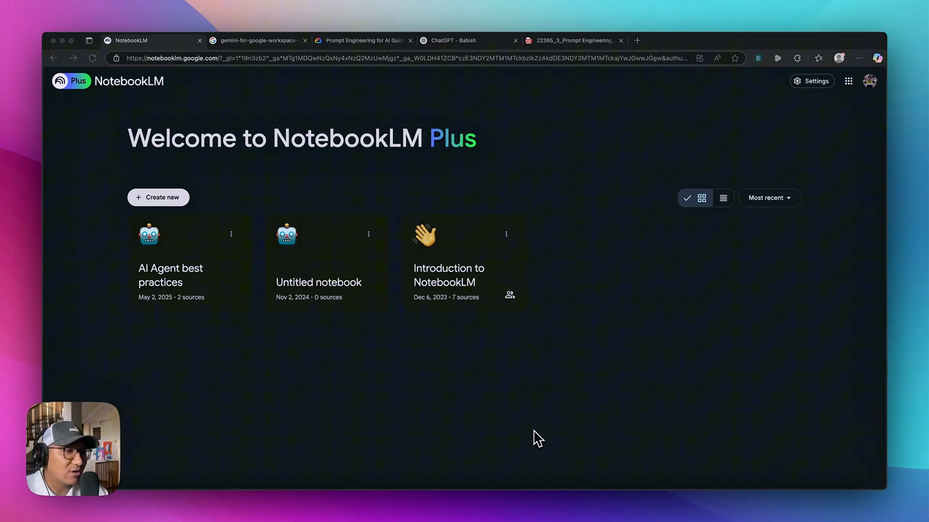
Step: Review the Gemini prompting guide PDF and the downloaded Prompt Engineering PDF in Edge
{"action": "left_click", "coordinate": [255, 40]}
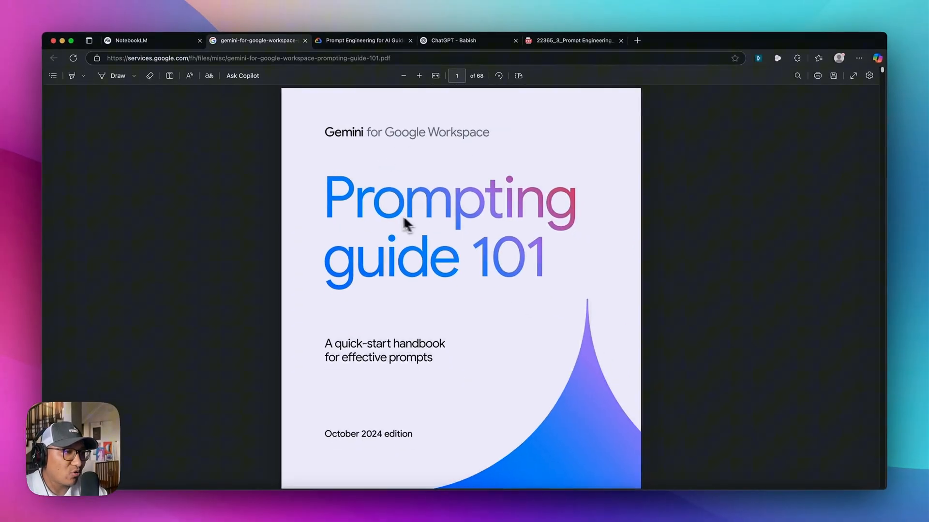
{"action": "scroll", "scroll_direction": "down", "scroll_amount": 3}
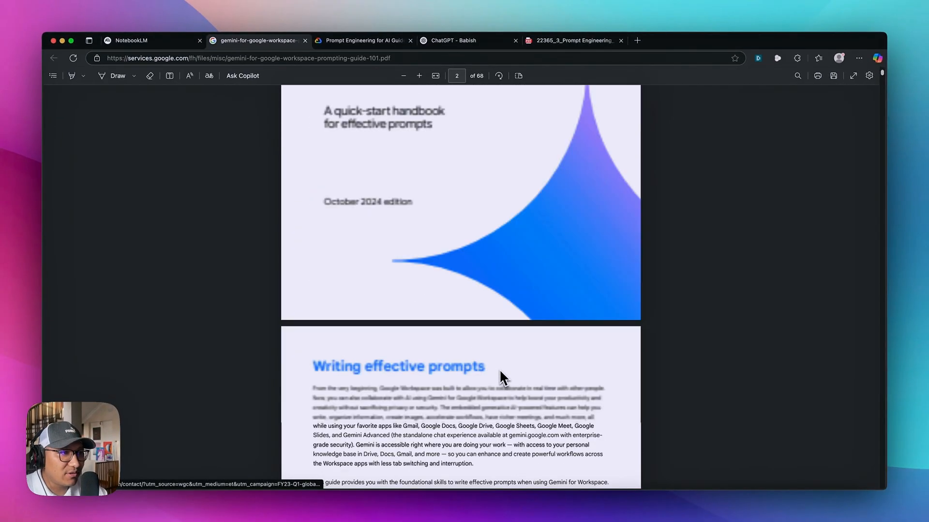
{"action": "scroll", "scroll_direction": "down", "scroll_amount": 3}
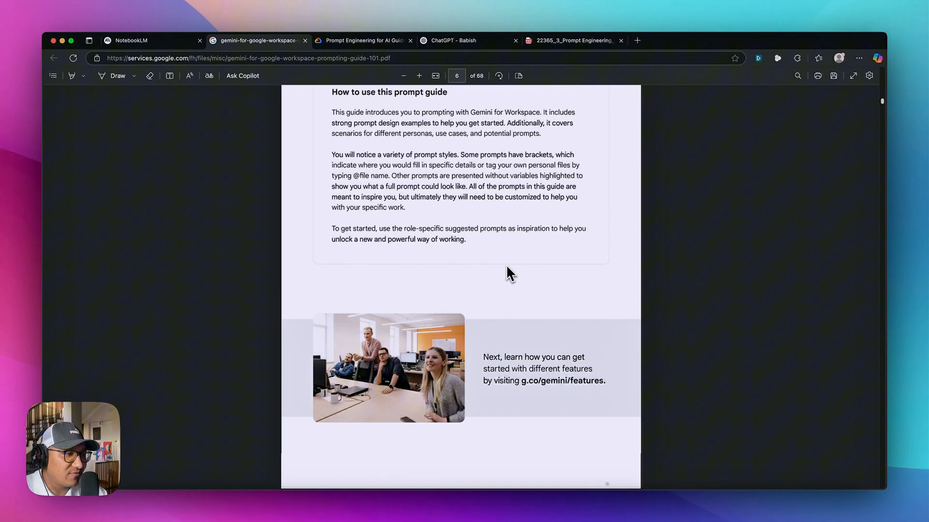
{"action": "scroll", "scroll_direction": "up", "scroll_amount": 3}
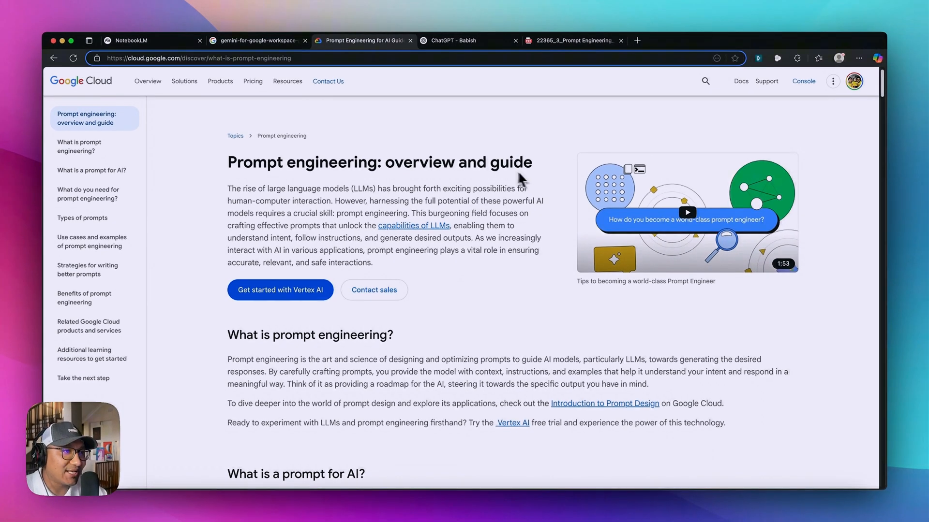
{"action": "left_click", "coordinate": [573, 41]}
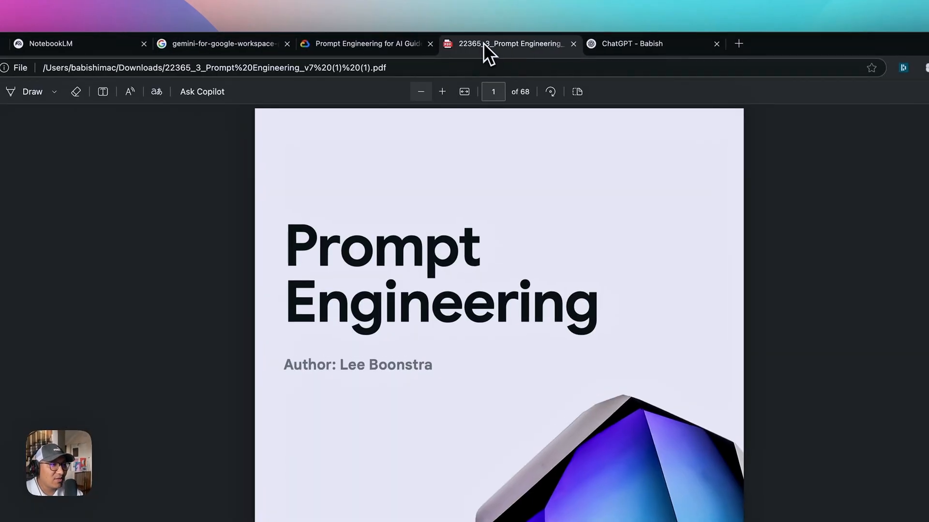
{"action": "mouse_move", "coordinate": [263, 109]}
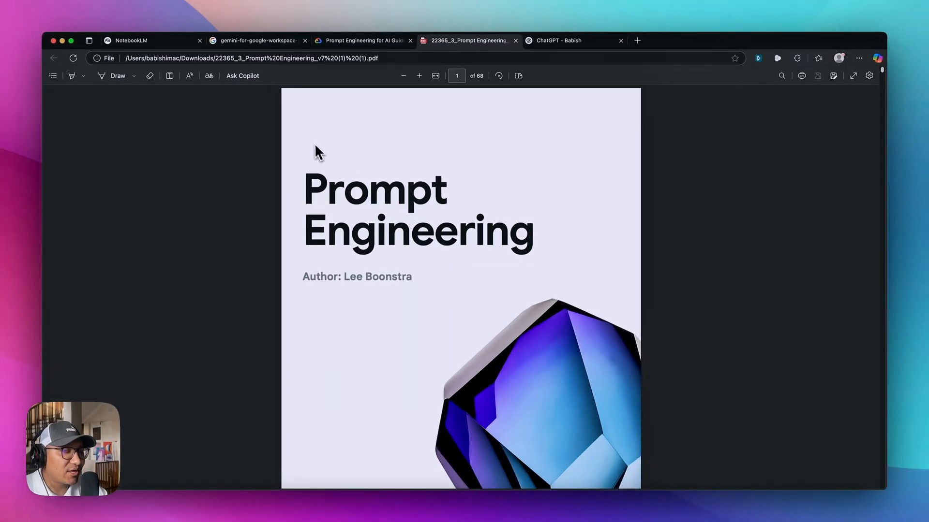
{"action": "mouse_move", "coordinate": [349, 131]}
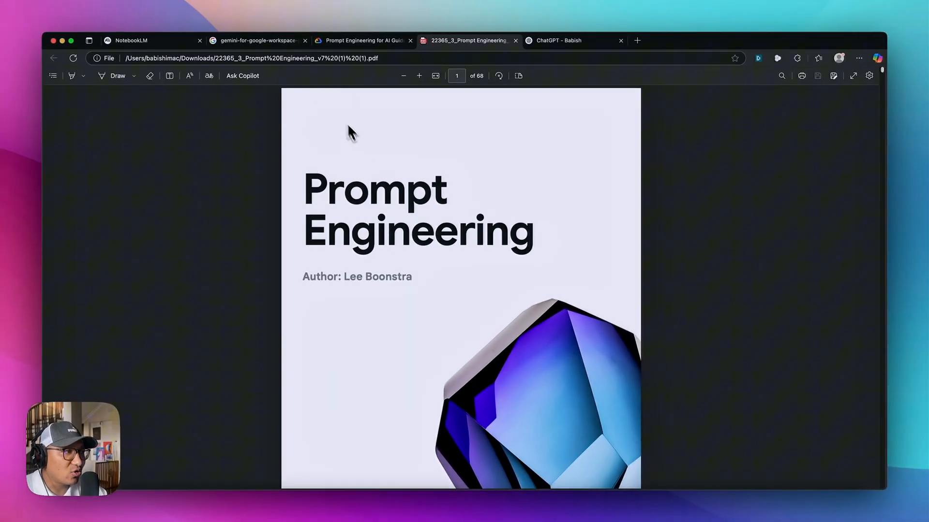
{"action": "mouse_move", "coordinate": [463, 478]}
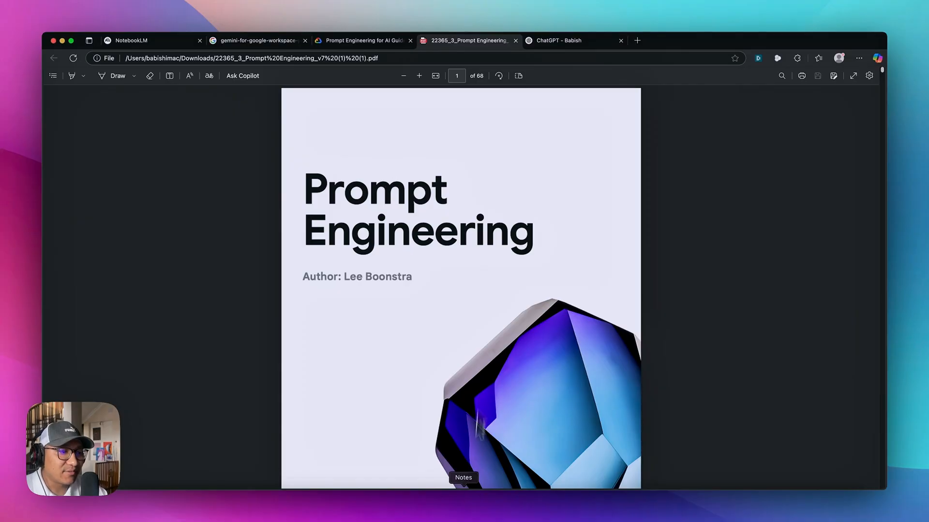
Step: Return to NotebookLM home and create a new untitled notebook
{"action": "left_click", "coordinate": [142, 41]}
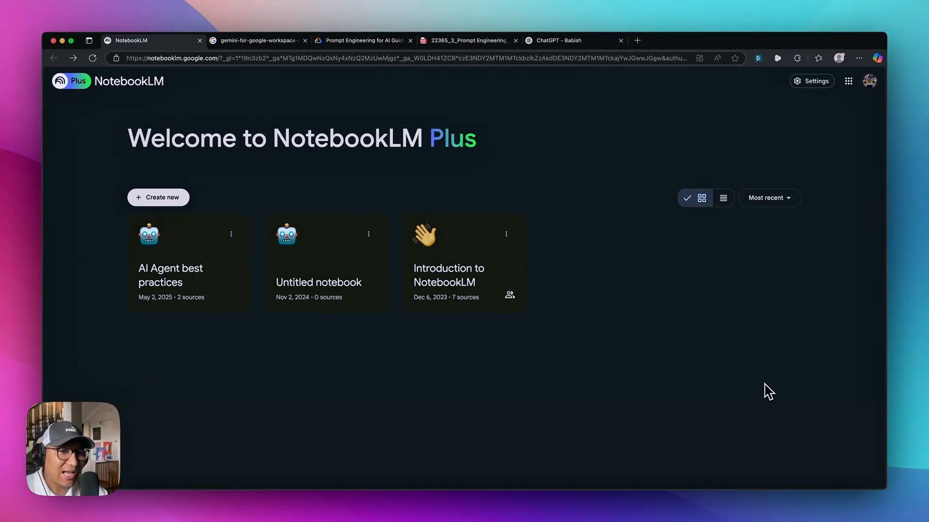
{"action": "mouse_move", "coordinate": [782, 377]}
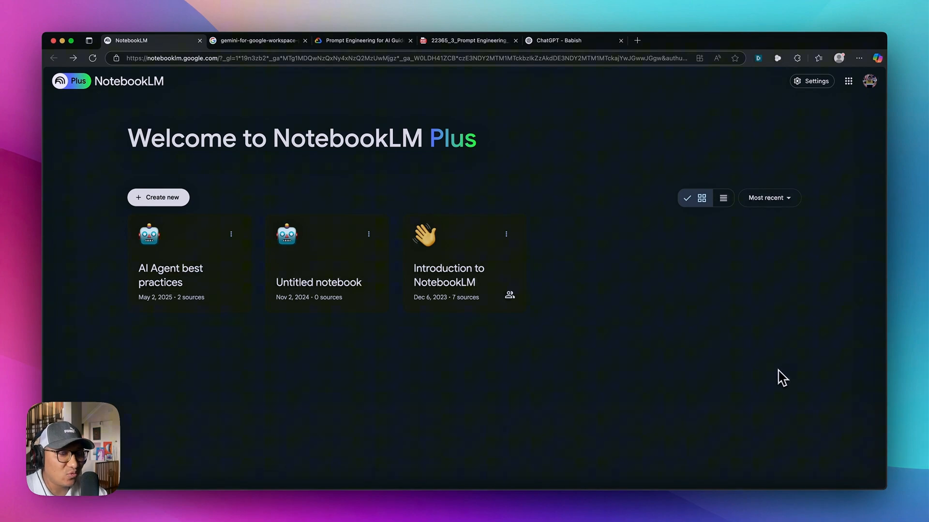
{"action": "mouse_move", "coordinate": [776, 372]}
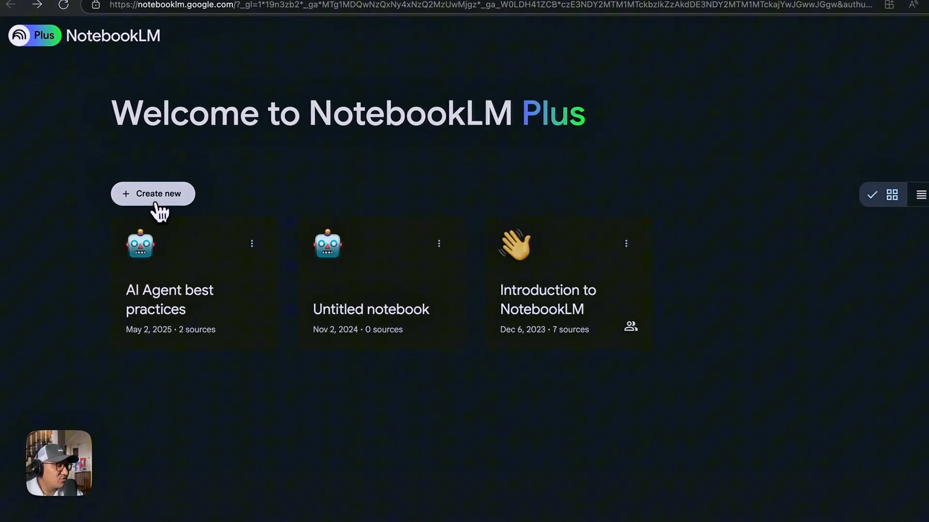
{"action": "left_click", "coordinate": [151, 194]}
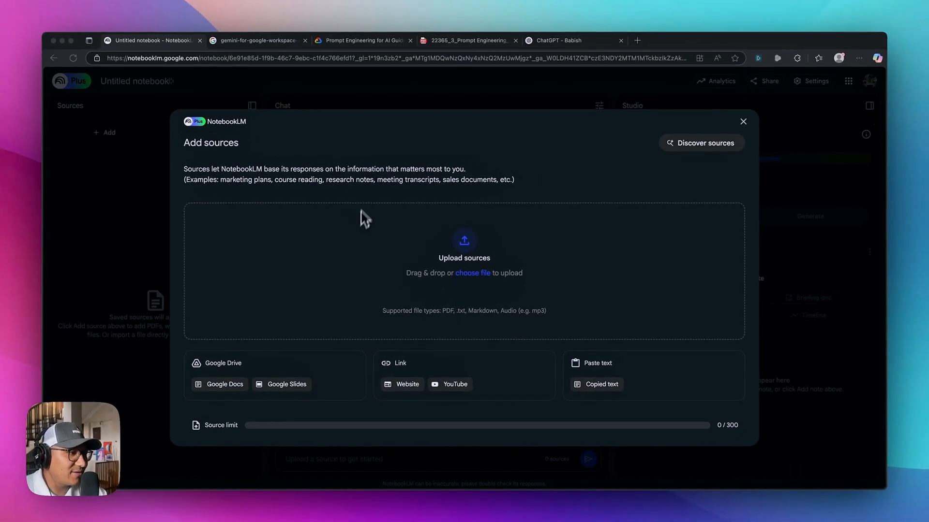
{"action": "mouse_move", "coordinate": [805, 308]}
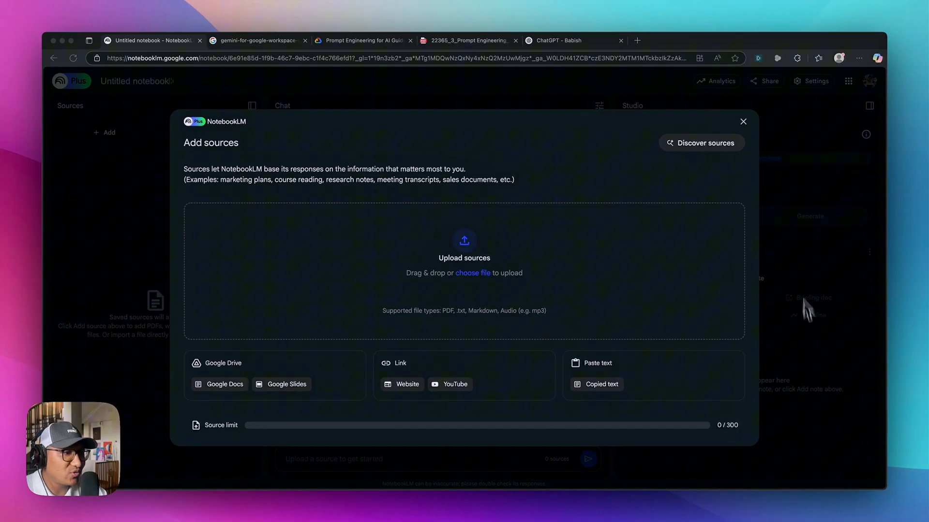
{"action": "mouse_move", "coordinate": [276, 80]}
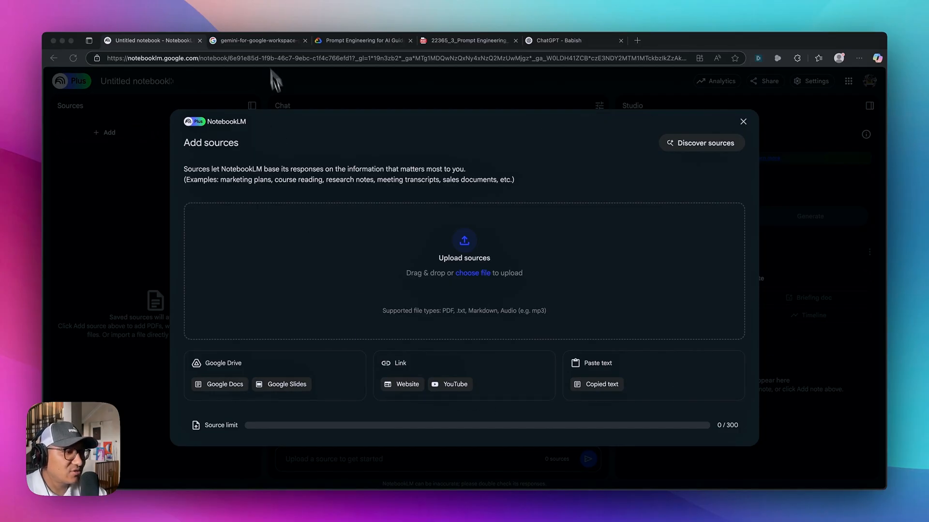
Step: Add the Gemini for Google Workspace prompting guide URL as a Website source
{"action": "left_click", "coordinate": [261, 40]}
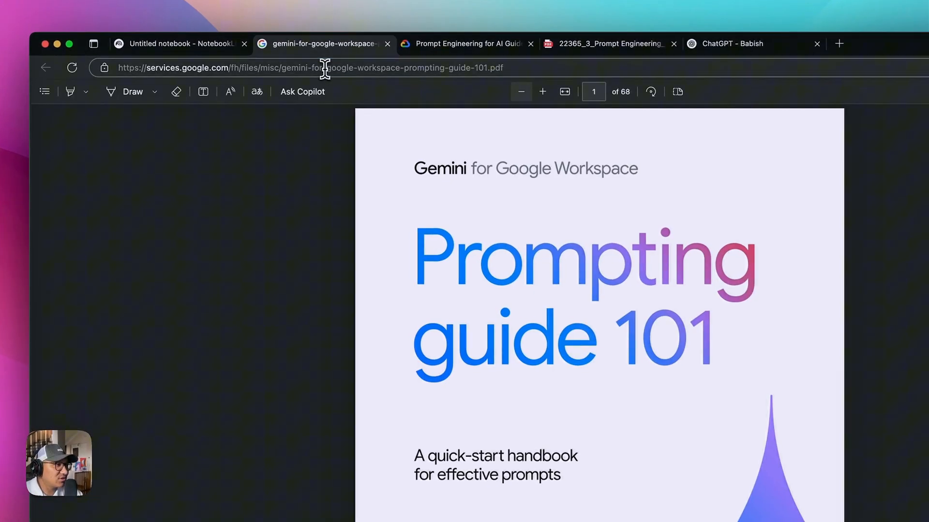
{"action": "left_click", "coordinate": [308, 68]}
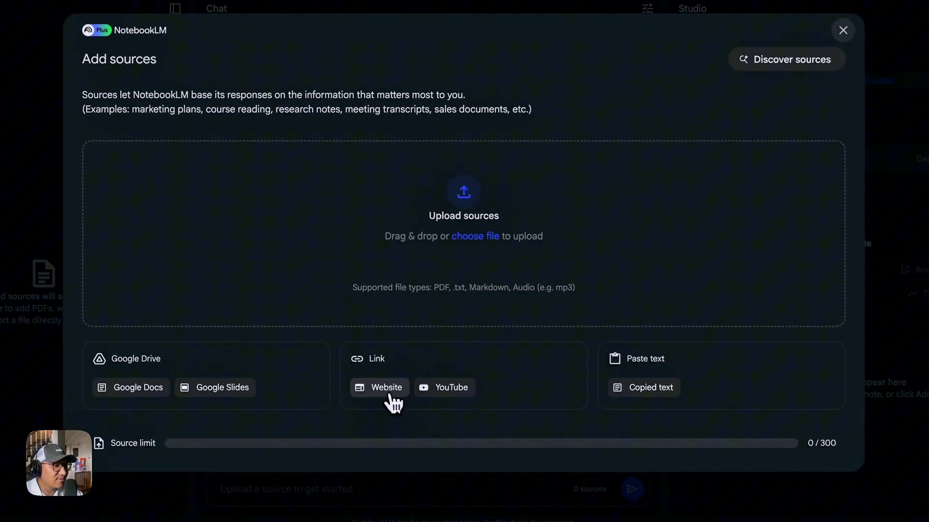
{"action": "left_click", "coordinate": [380, 387]}
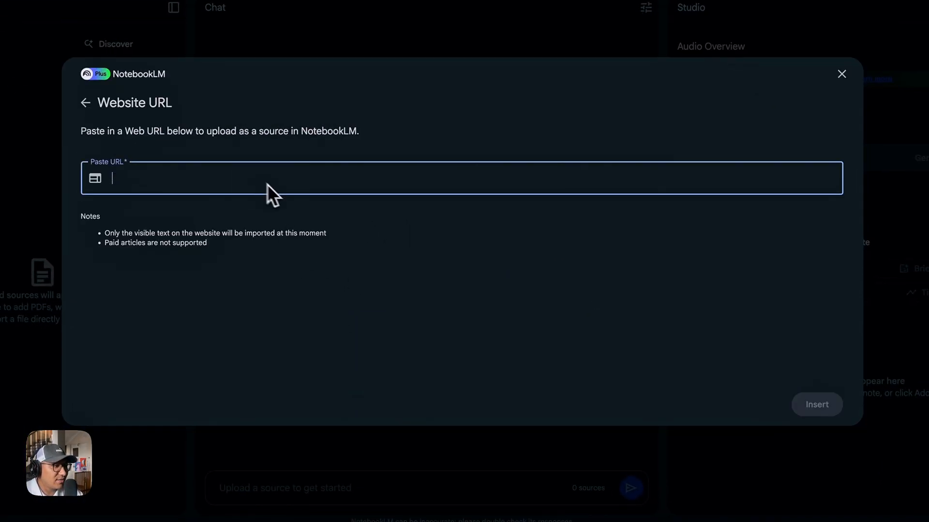
{"action": "type", "text": "https://services.google.com/fh/files/misc/gemini-for-google-workspace-prompting-guide-101.pdf"}
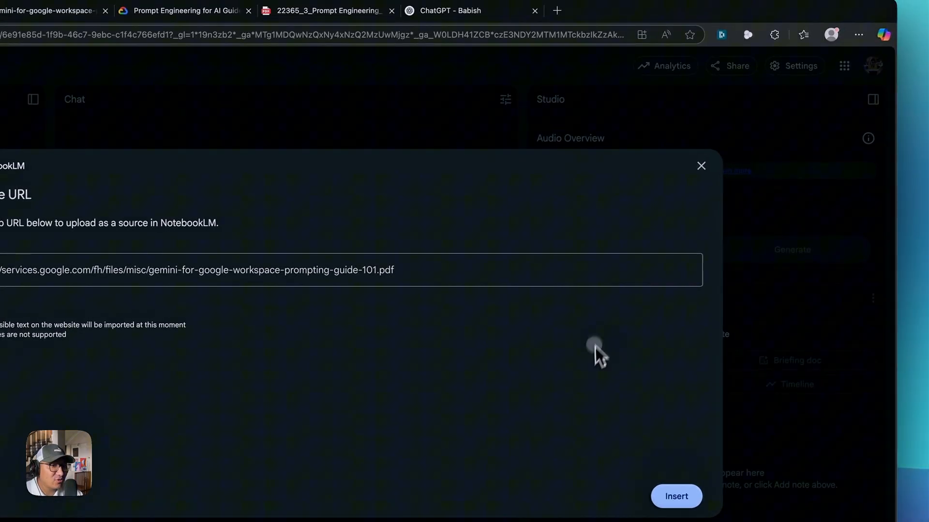
{"action": "left_click", "coordinate": [675, 496]}
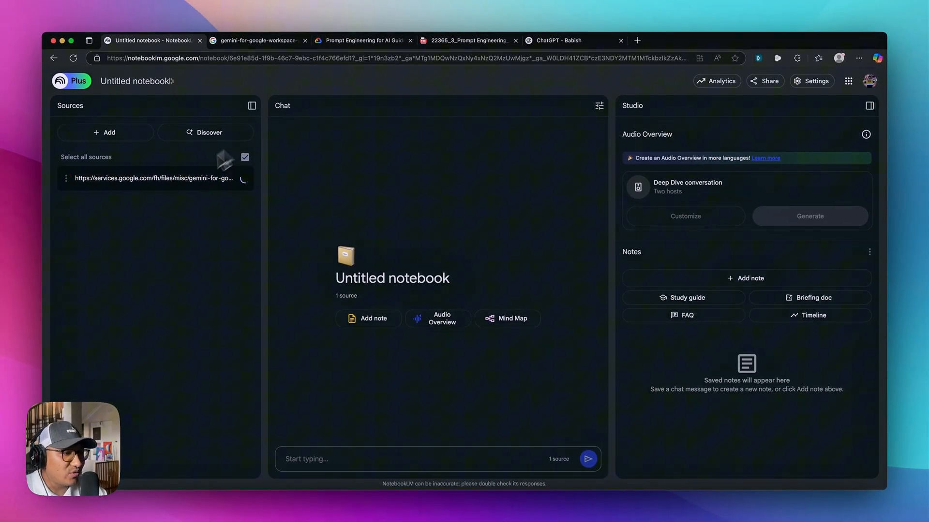
{"action": "left_click", "coordinate": [105, 133]}
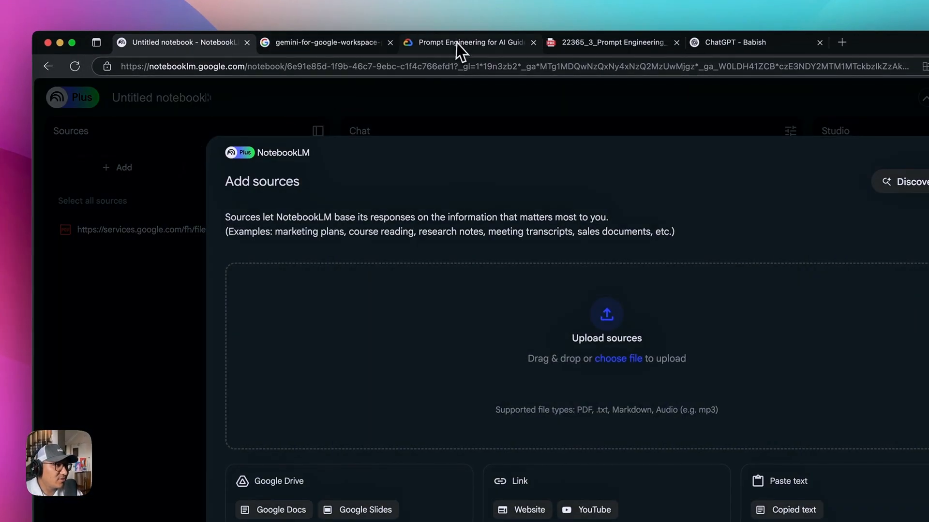
{"action": "left_click", "coordinate": [470, 42]}
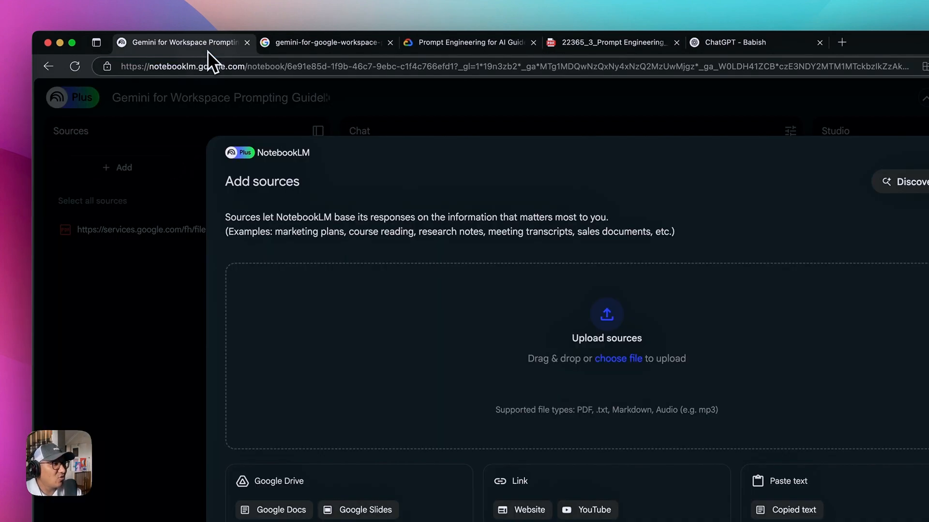
{"action": "left_click", "coordinate": [529, 510]}
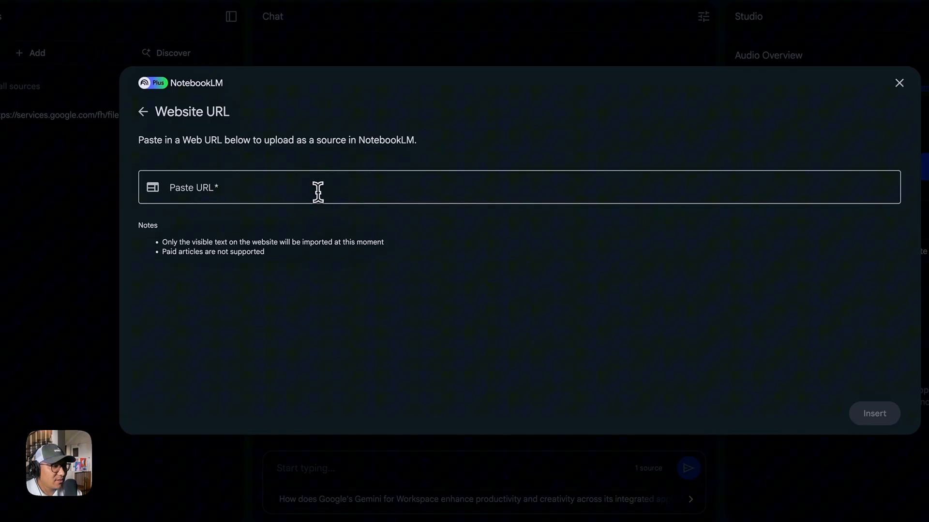
{"action": "type", "text": "https://cloud.google.com/discover/what-is-prompt-engineering"}
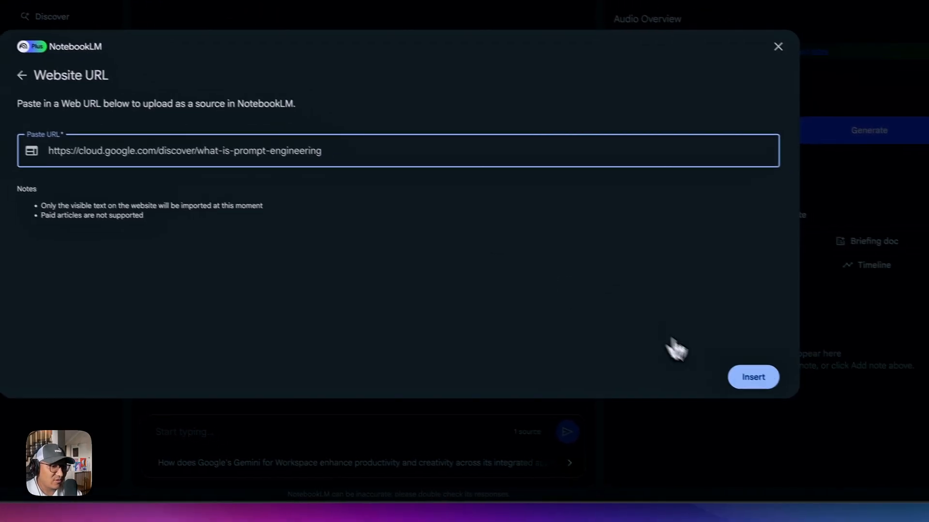
{"action": "left_click", "coordinate": [752, 377]}
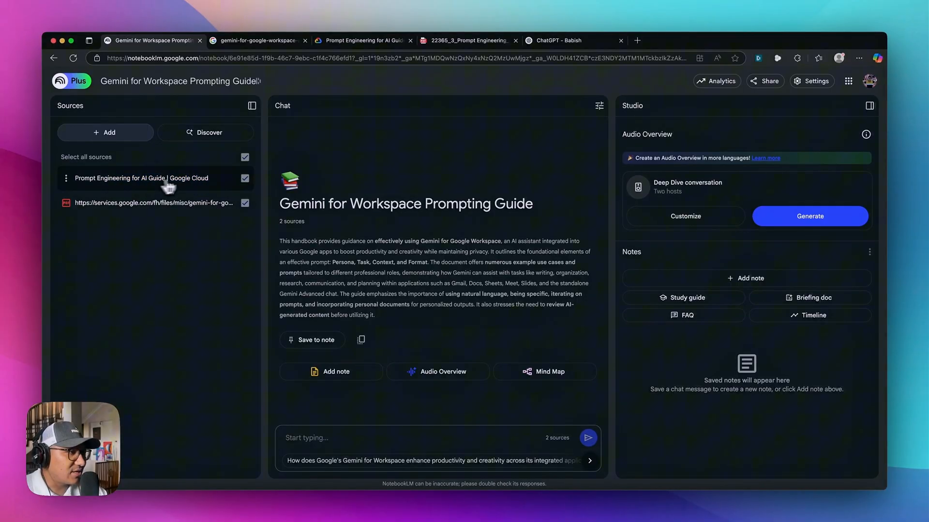
{"action": "mouse_move", "coordinate": [426, 361]}
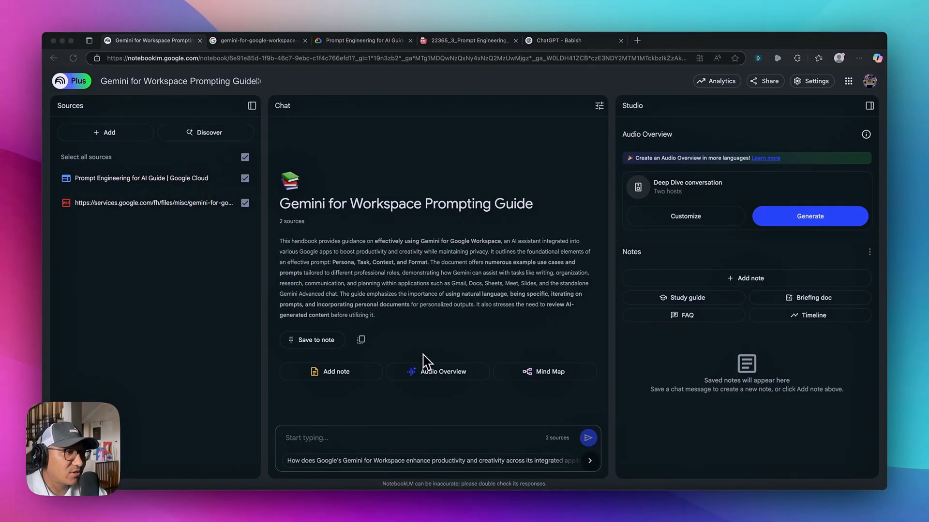
Step: Upload the downloaded Prompt Engineering PDF into the Sources panel as the third source
{"action": "left_click", "coordinate": [468, 40]}
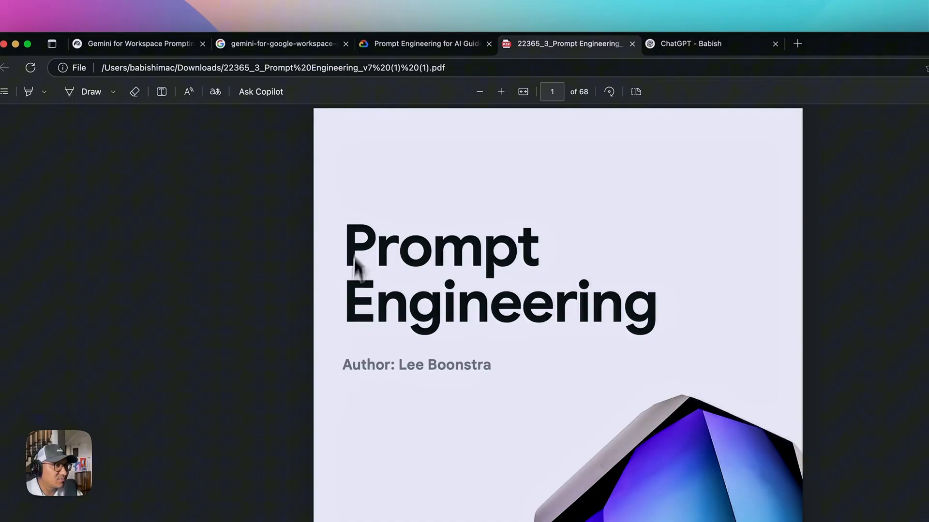
{"action": "left_click", "coordinate": [140, 43]}
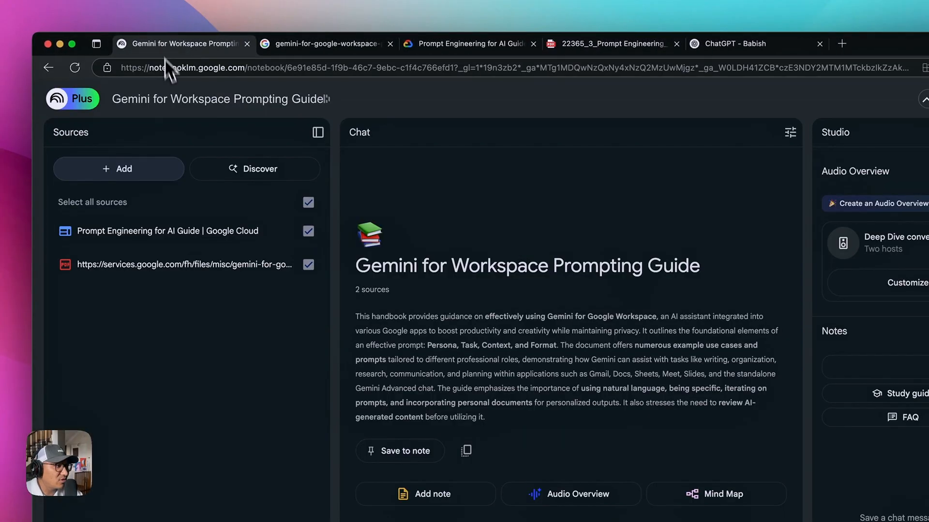
{"action": "left_click", "coordinate": [118, 168]}
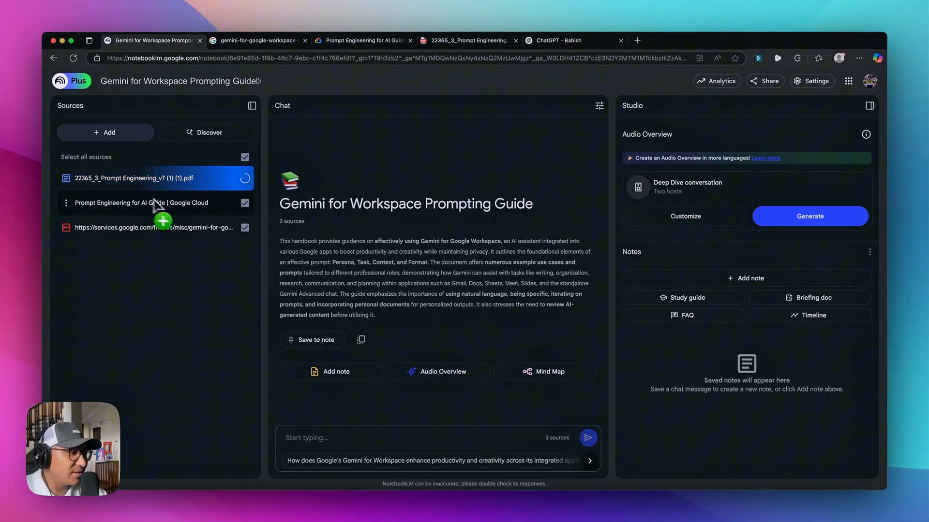
{"action": "mouse_move", "coordinate": [156, 213]}
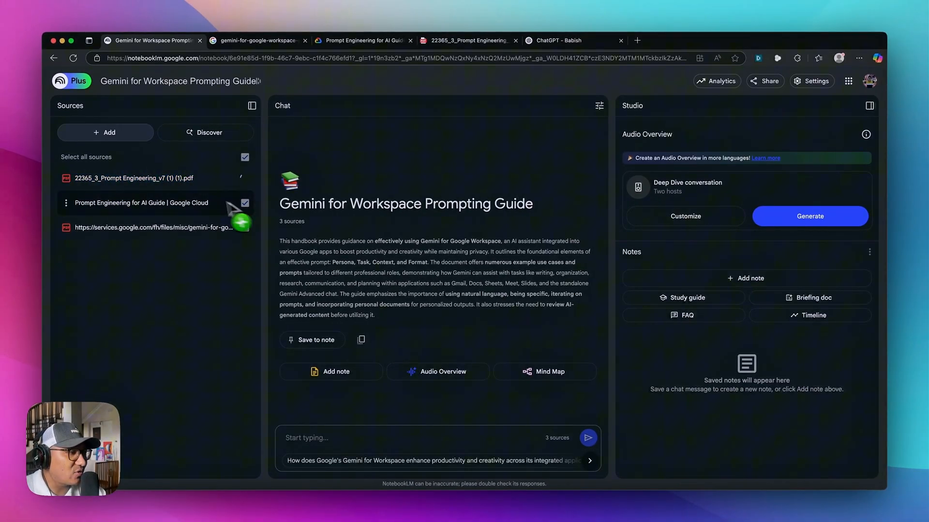
{"action": "left_click", "coordinate": [104, 133]}
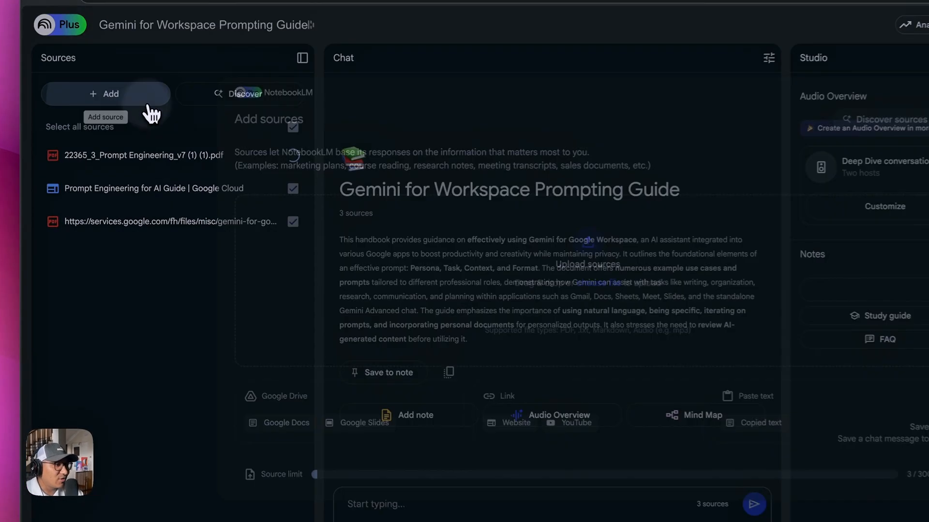
{"action": "left_click", "coordinate": [106, 93]}
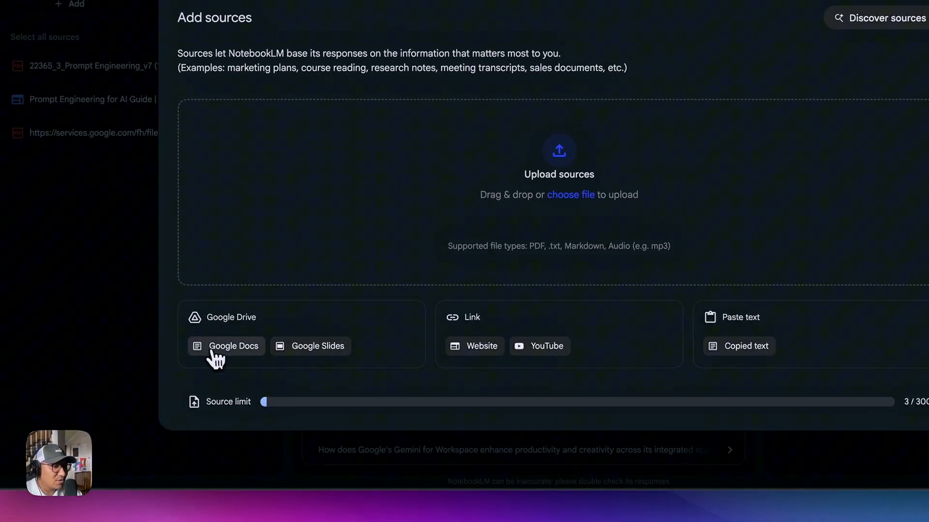
{"action": "left_click", "coordinate": [746, 346]}
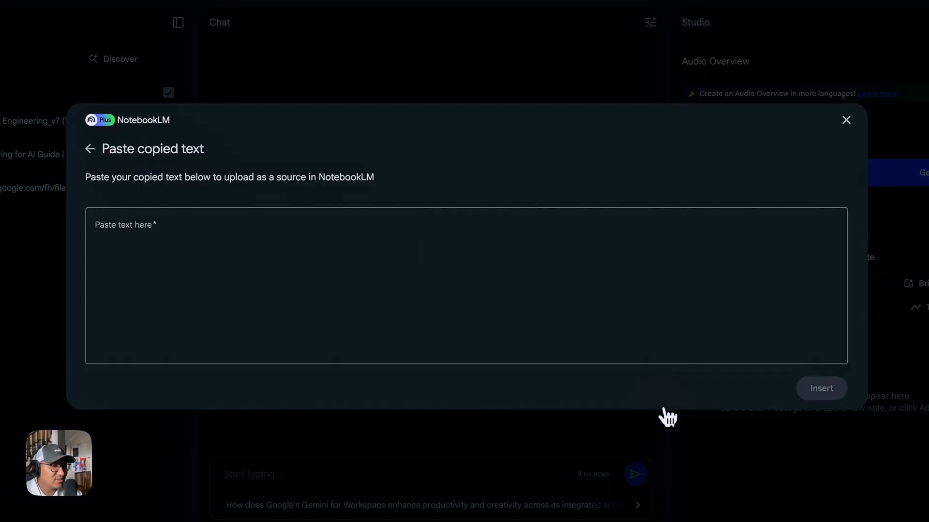
{"action": "left_click", "coordinate": [89, 149]}
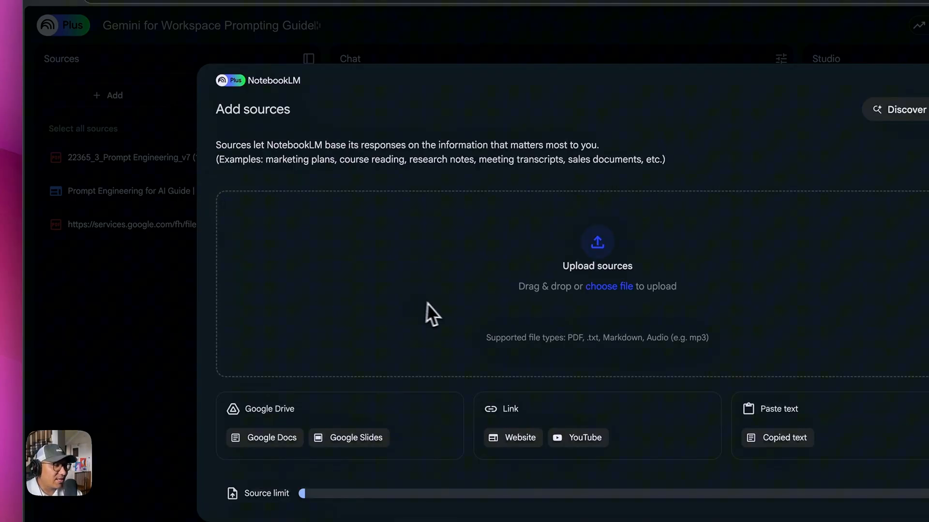
{"action": "mouse_move", "coordinate": [141, 317]}
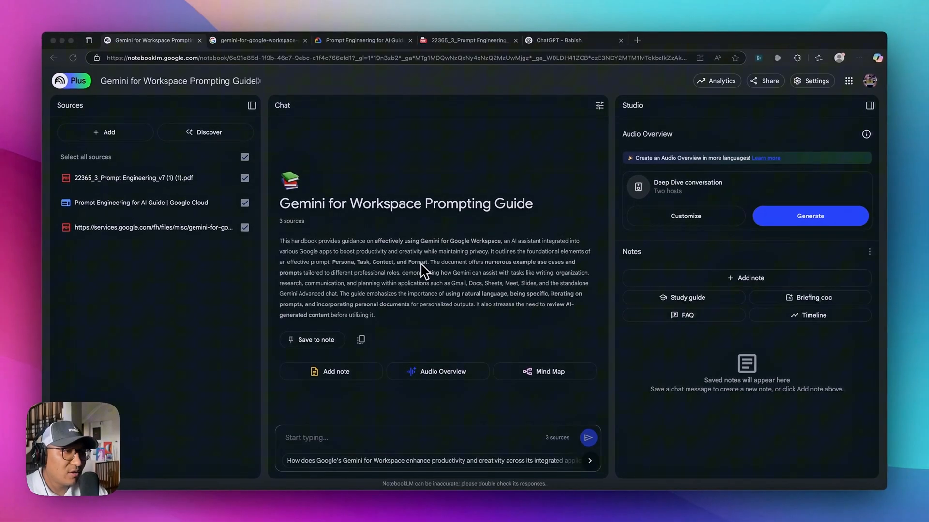
{"action": "mouse_move", "coordinate": [315, 165]}
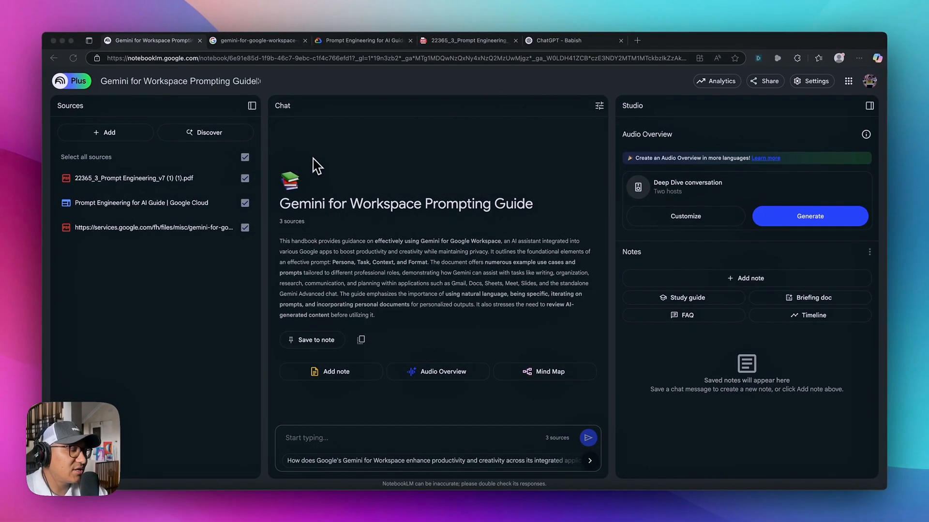
{"action": "mouse_move", "coordinate": [363, 171]}
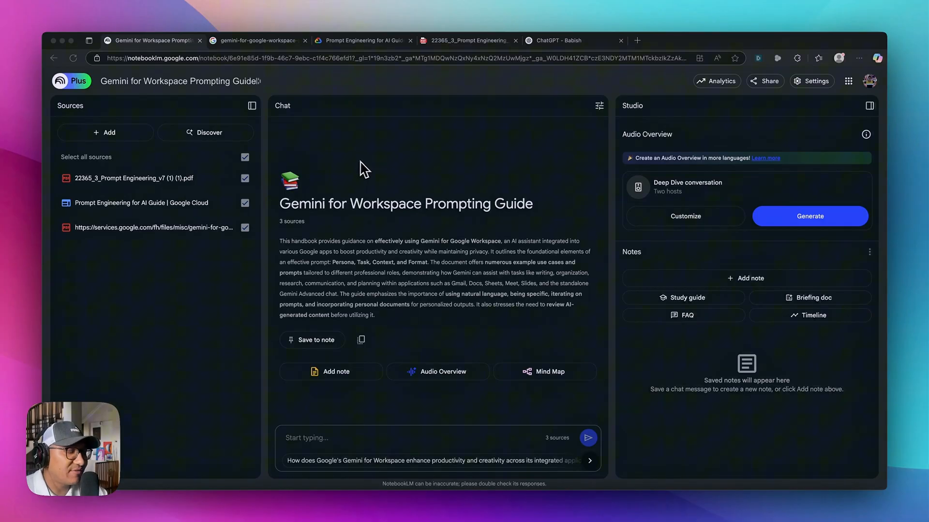
{"action": "mouse_move", "coordinate": [419, 165]}
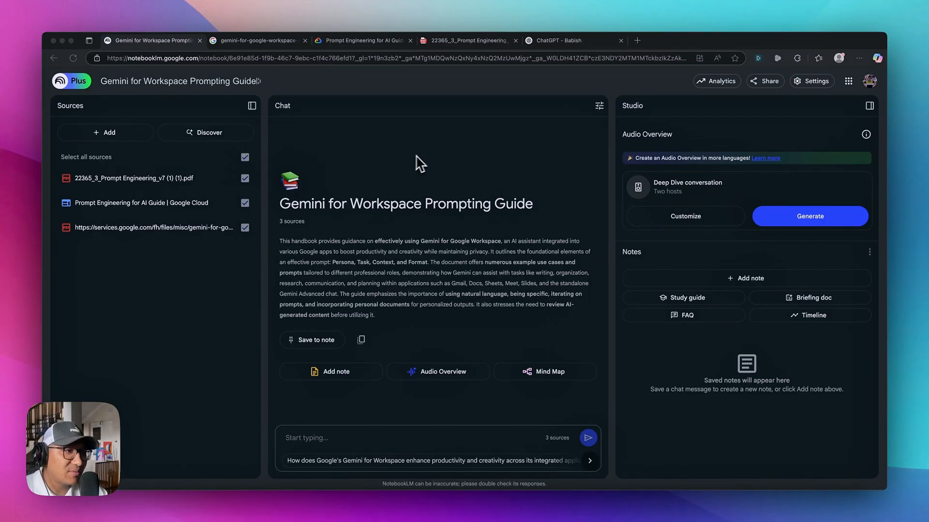
{"action": "mouse_move", "coordinate": [415, 191]}
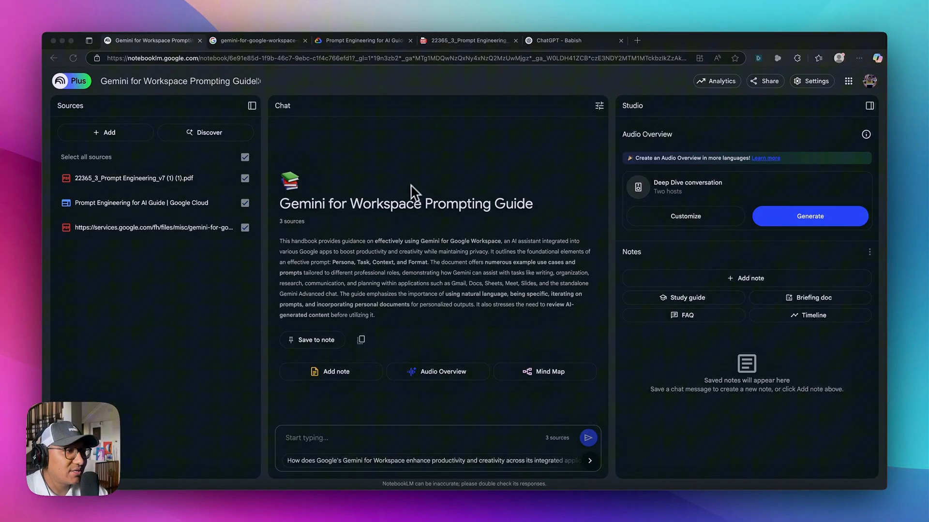
{"action": "mouse_move", "coordinate": [574, 205]}
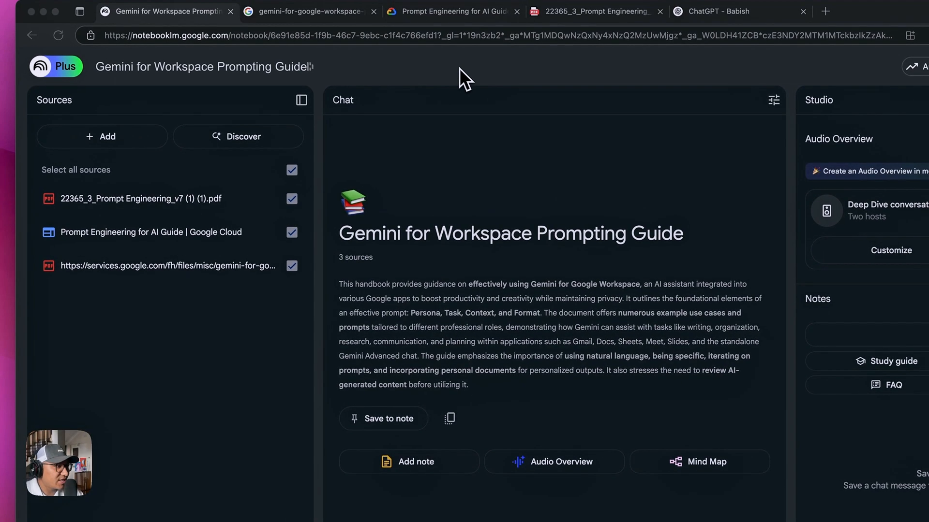
{"action": "mouse_move", "coordinate": [494, 257]}
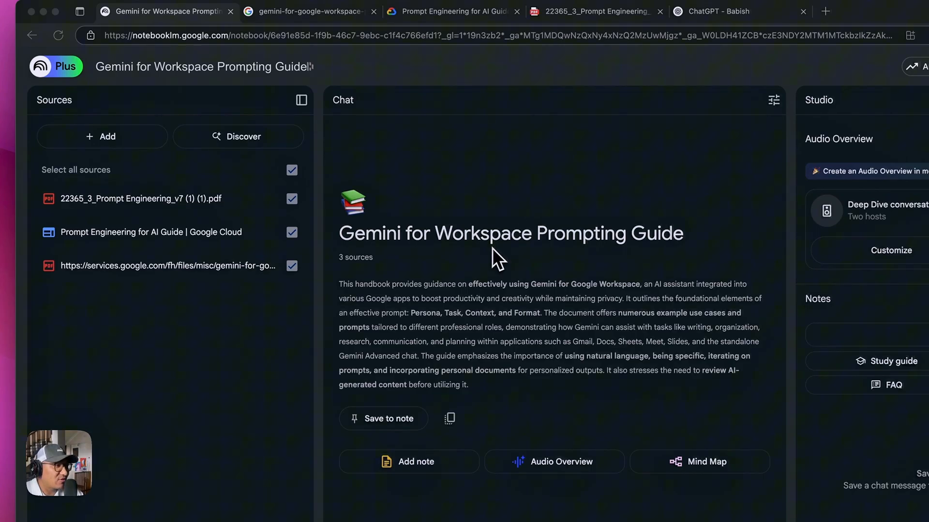
{"action": "mouse_move", "coordinate": [207, 189]}
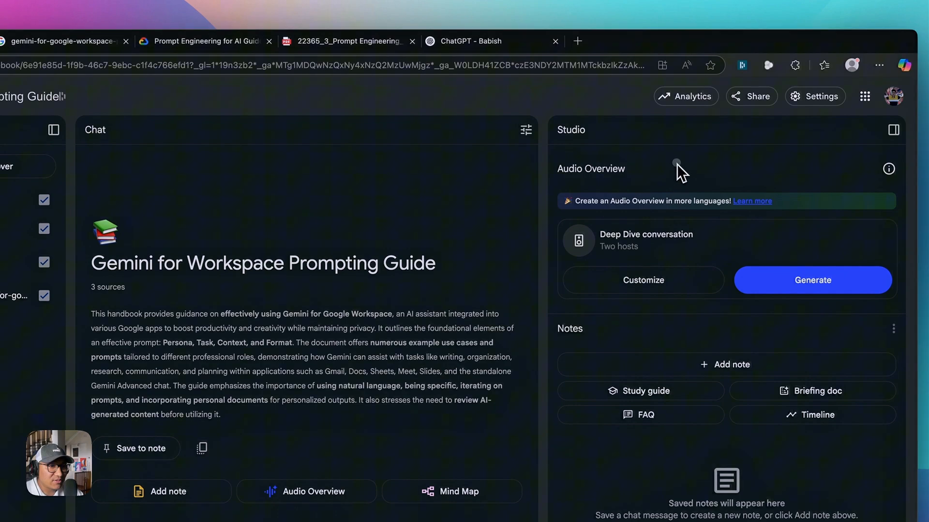
{"action": "mouse_move", "coordinate": [631, 151]}
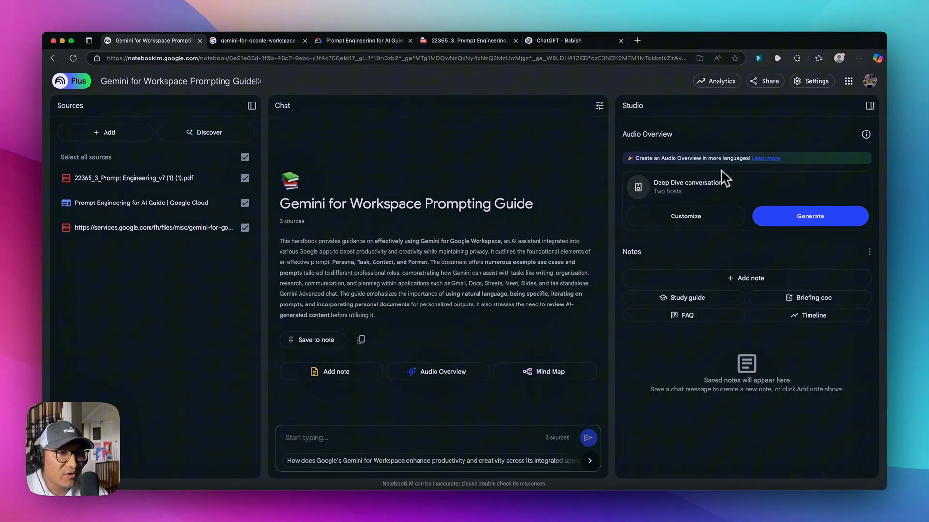
{"action": "mouse_move", "coordinate": [809, 215]}
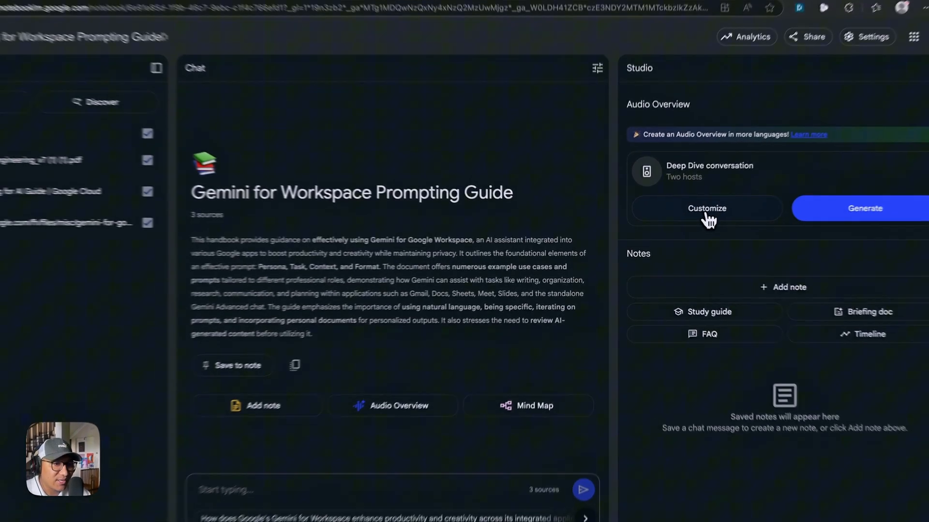
Step: Review Audio Overview customization unchanged, then generate the Deep Dive audio overview
{"action": "left_click", "coordinate": [705, 207]}
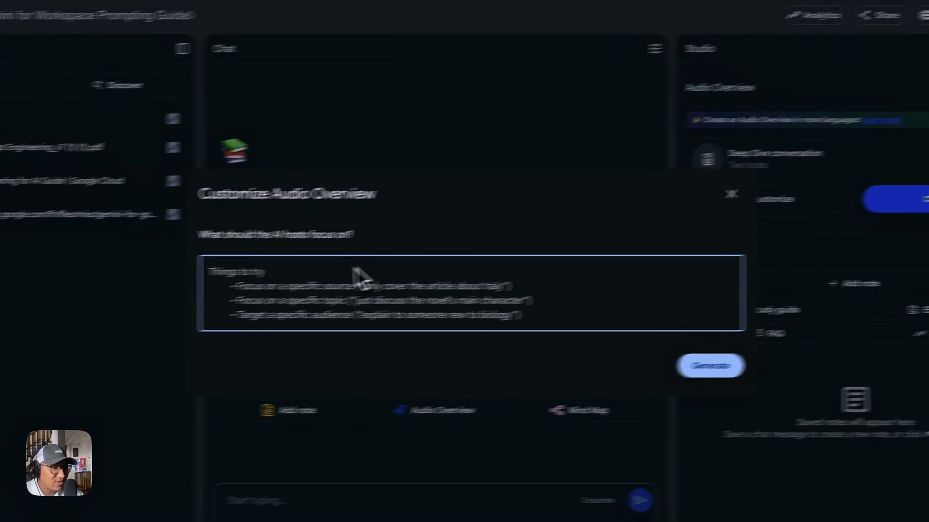
{"action": "left_click", "coordinate": [732, 193]}
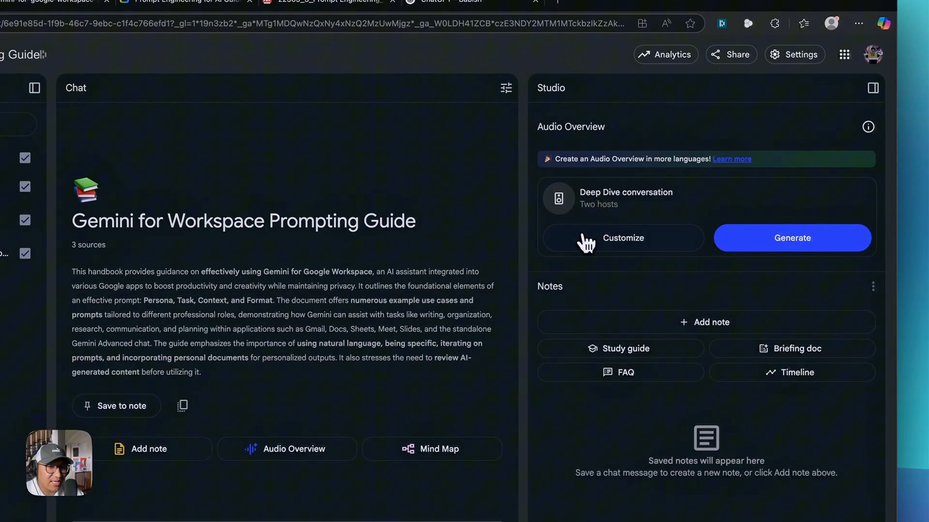
{"action": "mouse_move", "coordinate": [792, 238]}
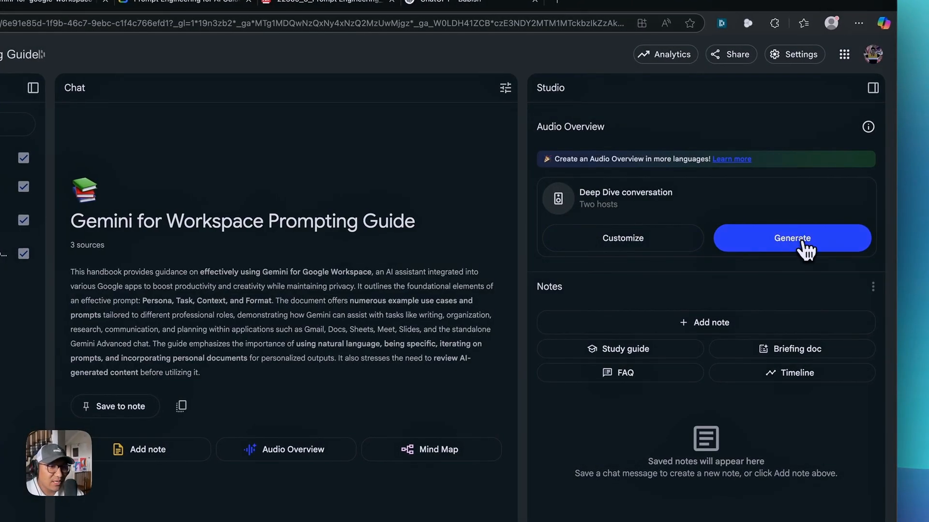
{"action": "left_click", "coordinate": [790, 238]}
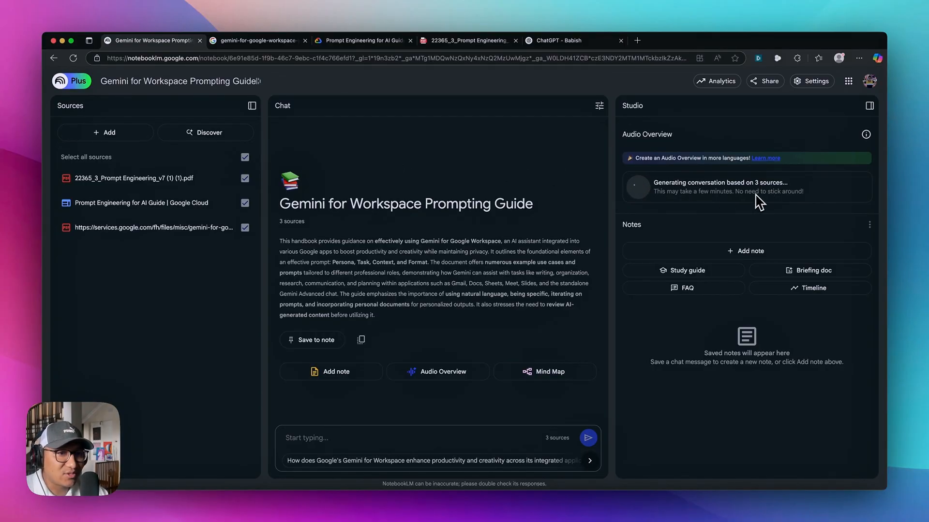
{"action": "mouse_move", "coordinate": [647, 227]}
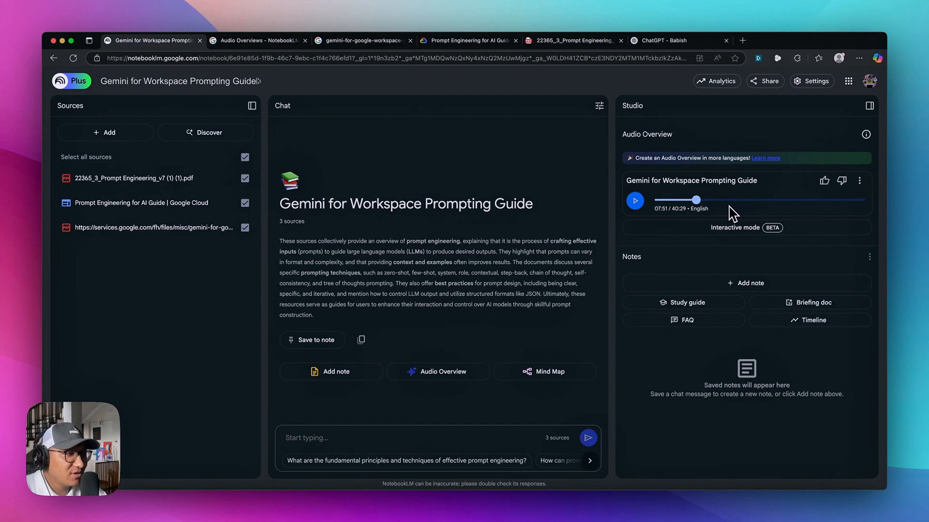
{"action": "mouse_move", "coordinate": [478, 157]}
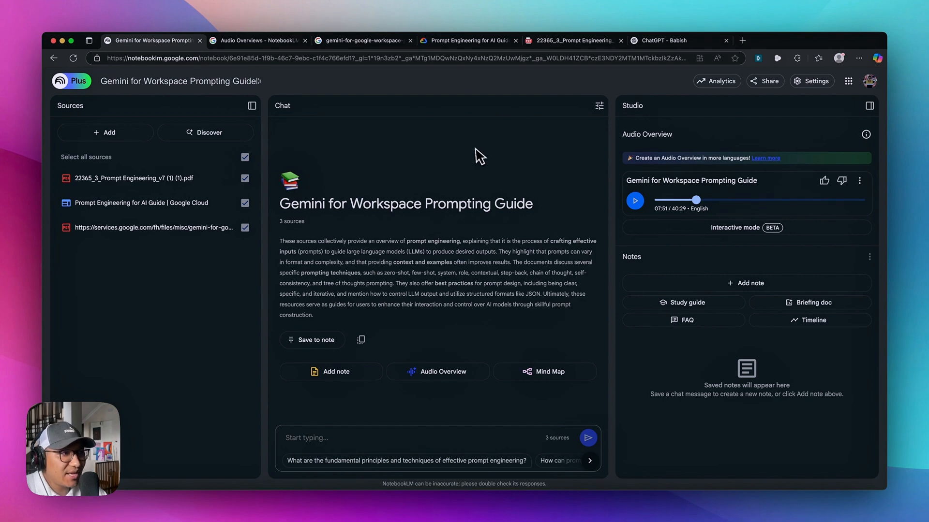
Step: View the Gemini Workspace prompting guide PDF once the 40-minute audio overview finishes
{"action": "left_click", "coordinate": [360, 41]}
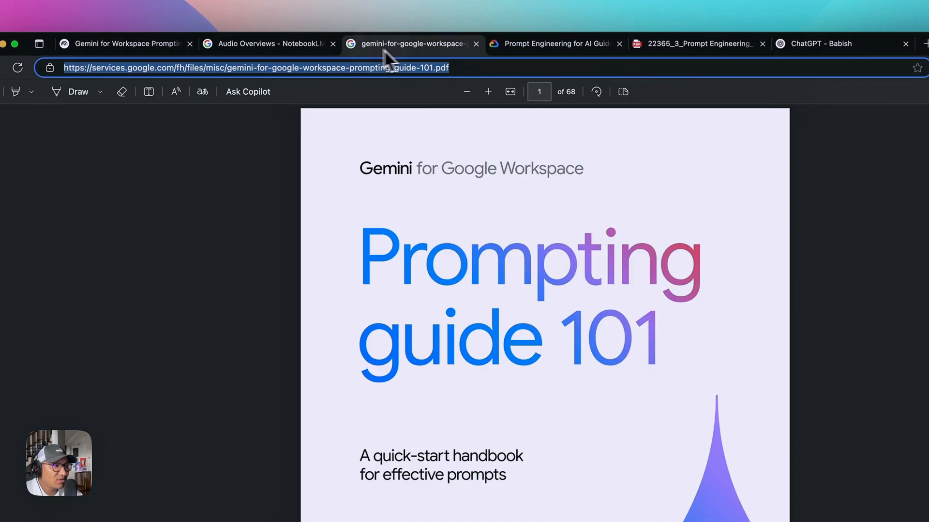
Step: Glance at the Google Cloud guide, then return to the notebook's finished audio overview
{"action": "left_click", "coordinate": [553, 44]}
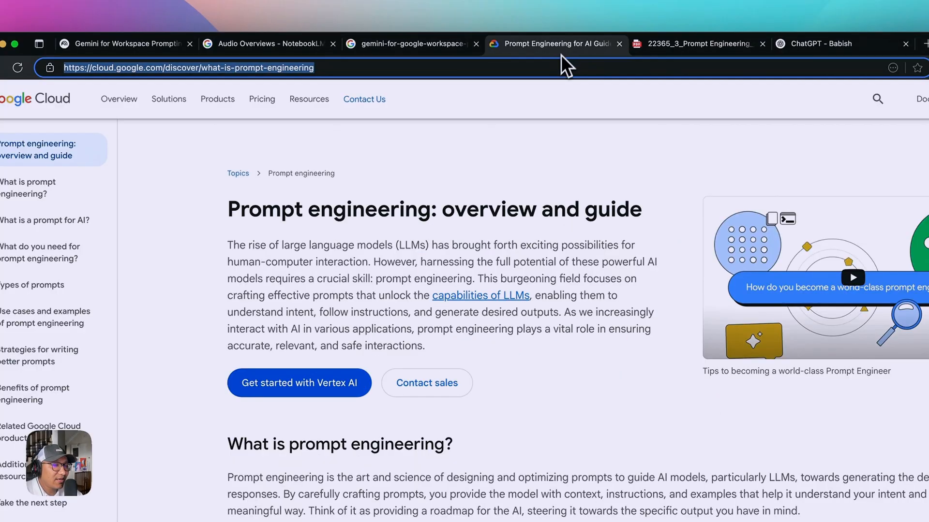
{"action": "left_click", "coordinate": [124, 44]}
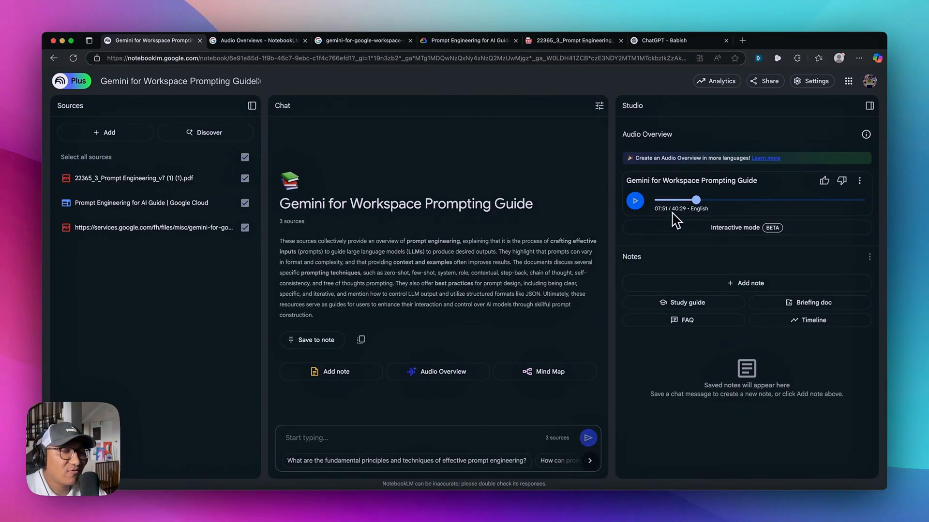
{"action": "mouse_move", "coordinate": [445, 77]}
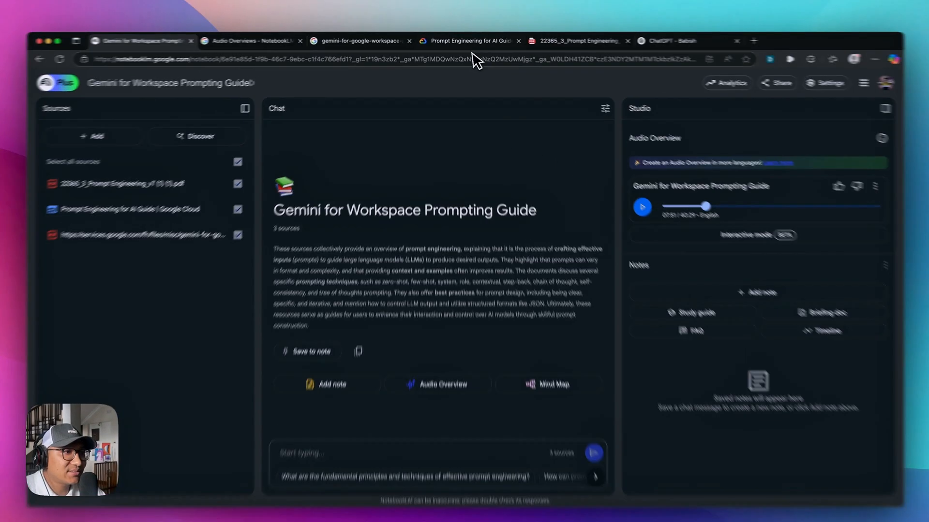
{"action": "left_click", "coordinate": [355, 41]}
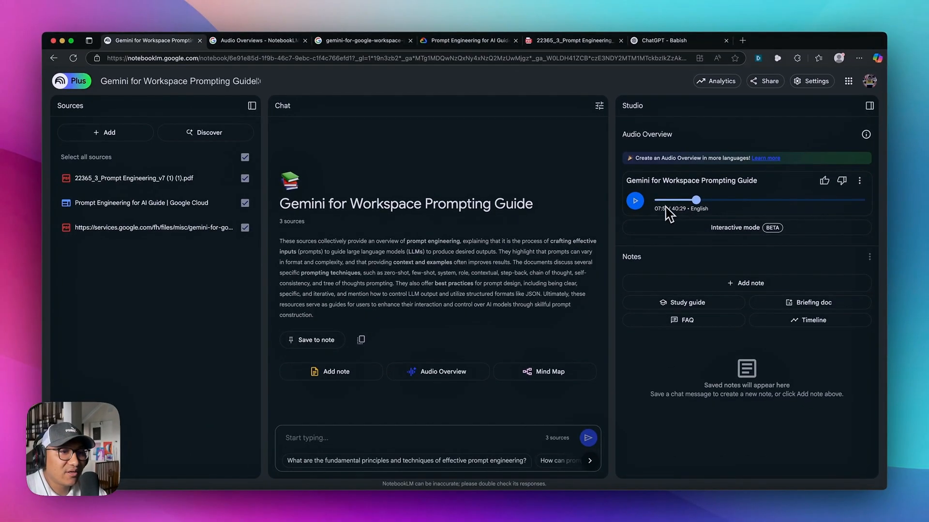
{"action": "mouse_move", "coordinate": [703, 220]}
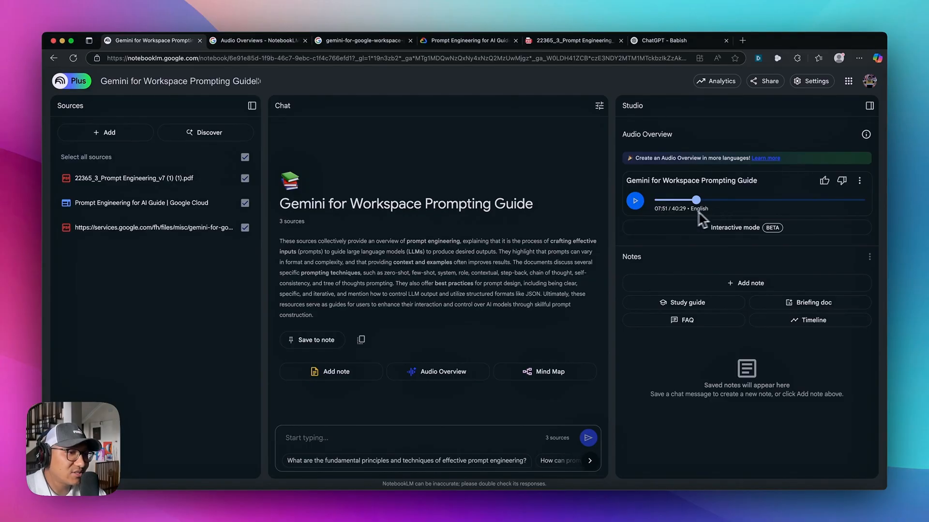
{"action": "mouse_move", "coordinate": [613, 248]}
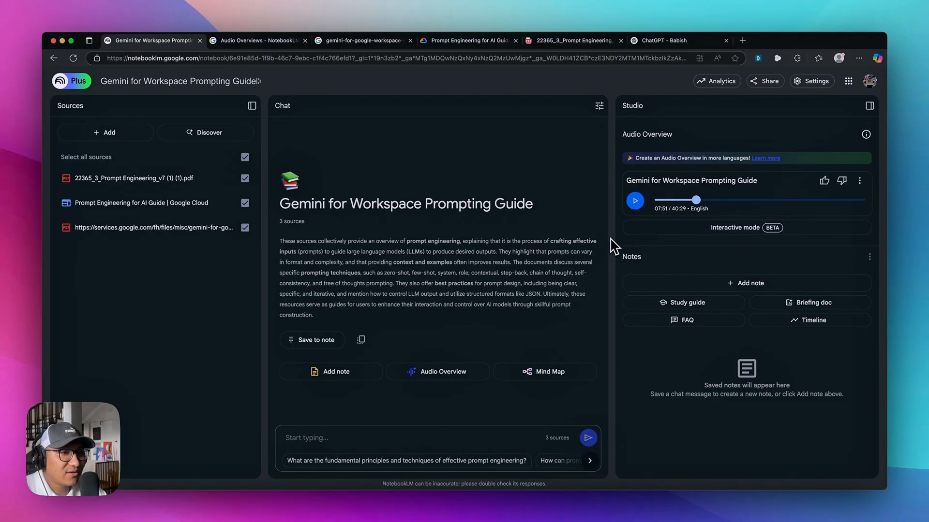
{"action": "mouse_move", "coordinate": [608, 243]}
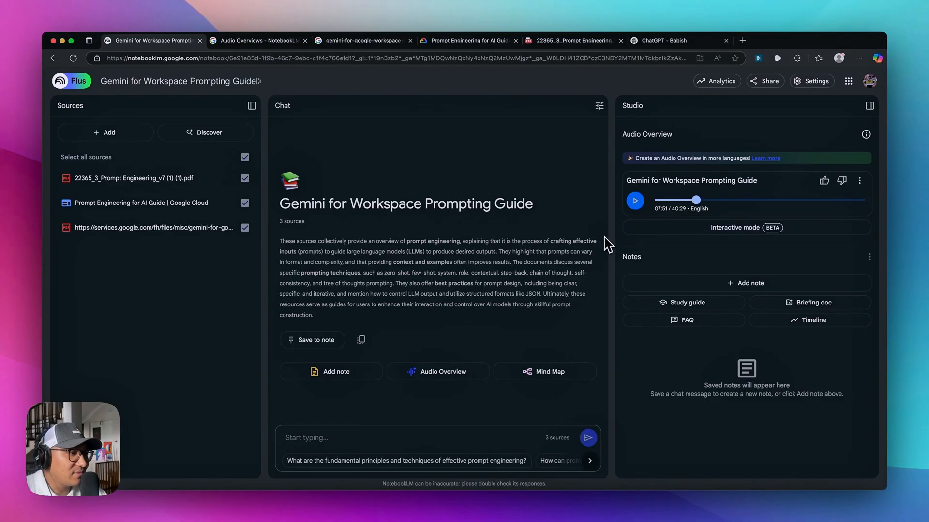
{"action": "mouse_move", "coordinate": [586, 243]}
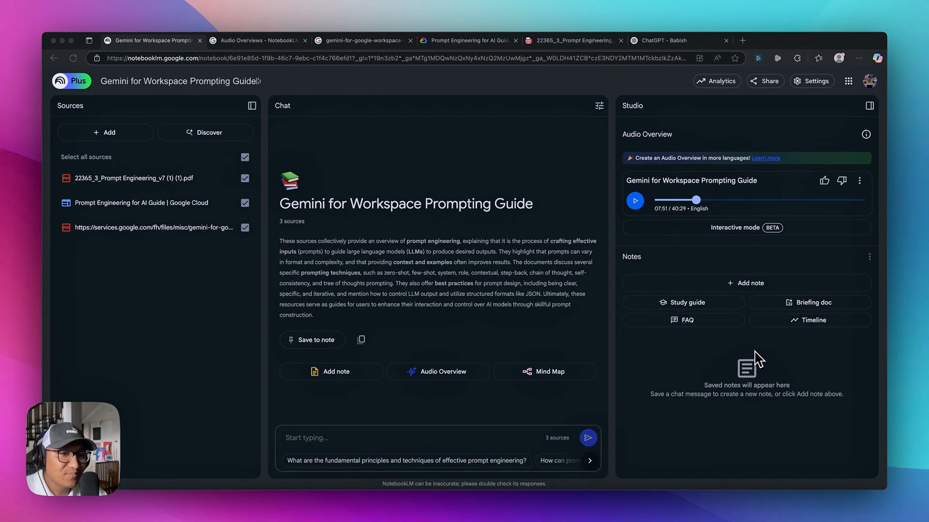
{"action": "mouse_move", "coordinate": [756, 355]}
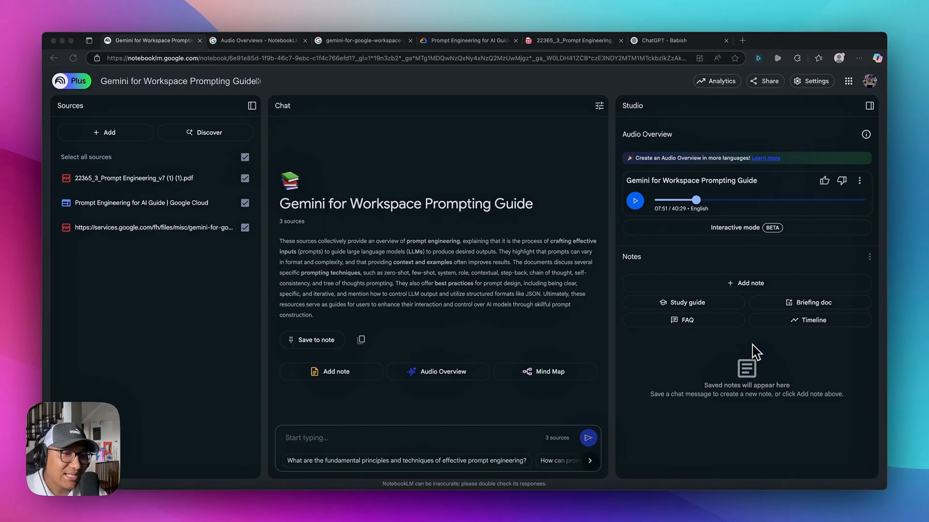
{"action": "mouse_move", "coordinate": [786, 326]}
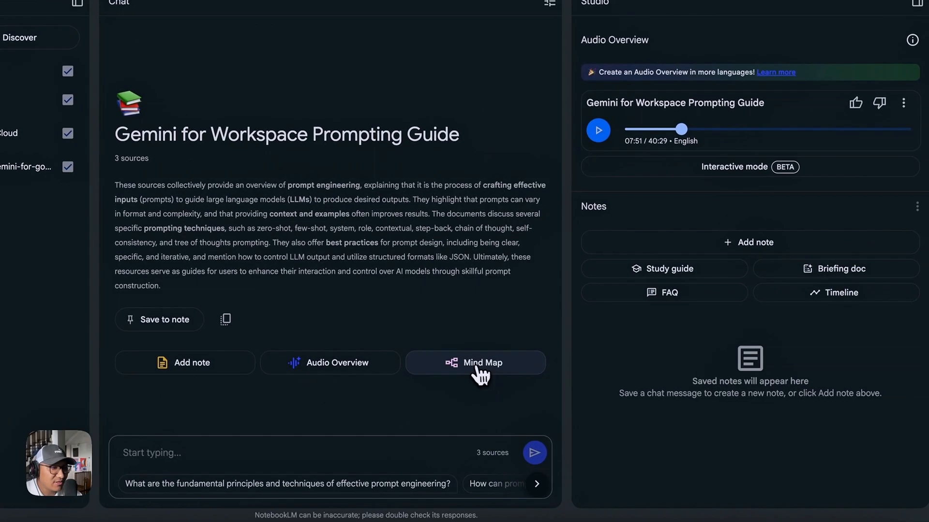
Step: Generate a mind map from the notebook's three sources
{"action": "left_click", "coordinate": [475, 362]}
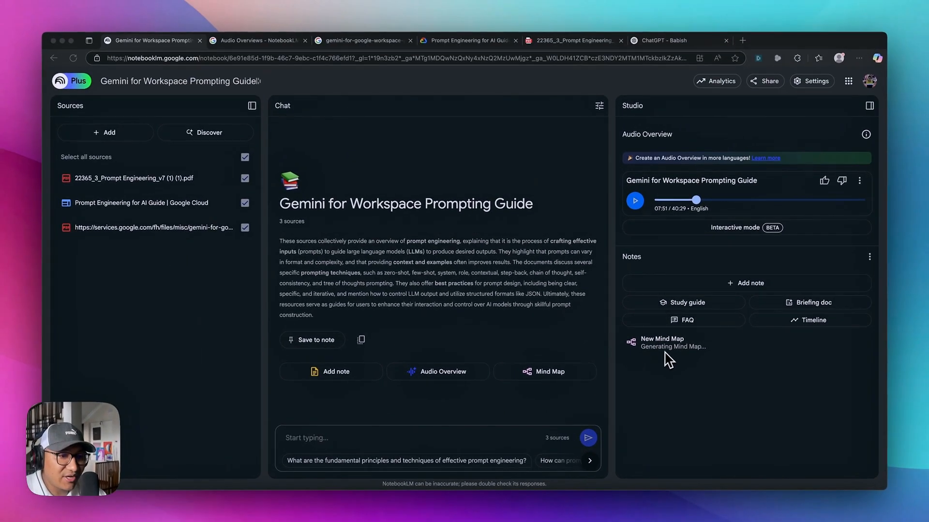
{"action": "mouse_move", "coordinate": [693, 361]}
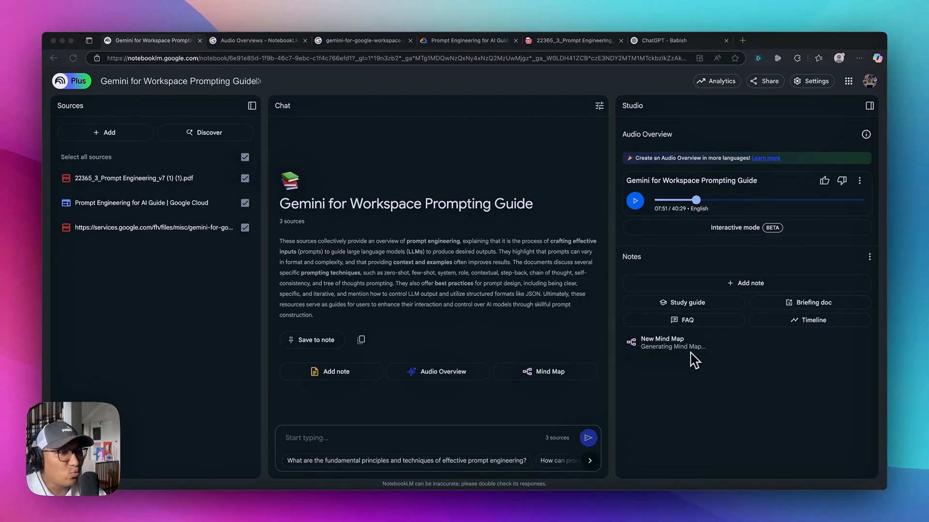
{"action": "mouse_move", "coordinate": [673, 378]}
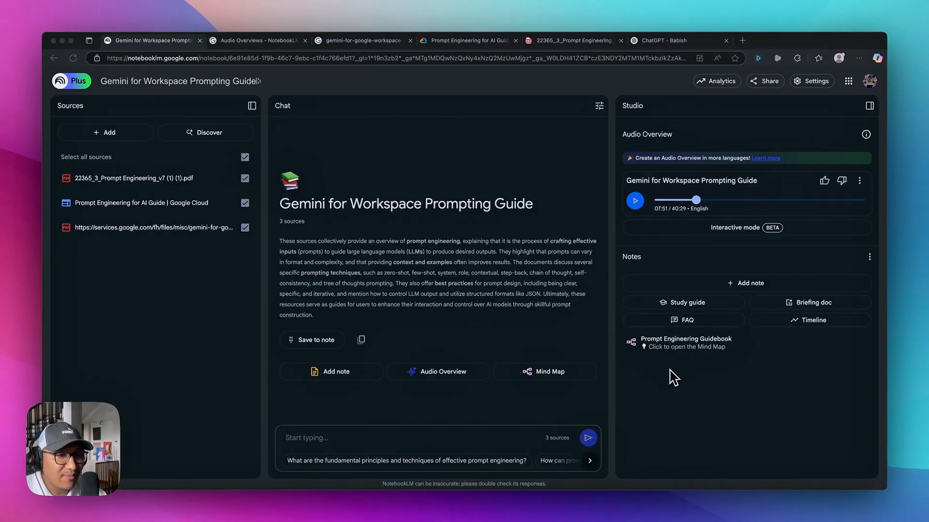
{"action": "mouse_move", "coordinate": [761, 364]}
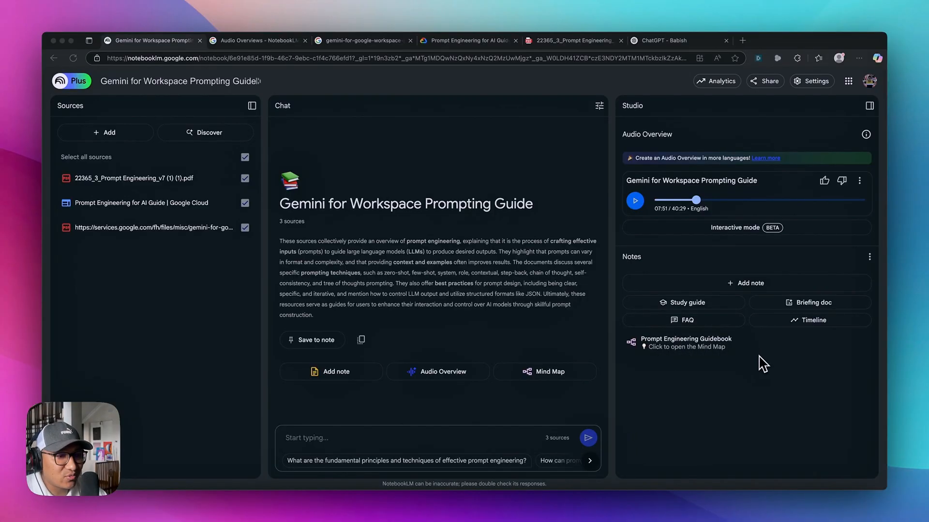
{"action": "mouse_move", "coordinate": [733, 372]}
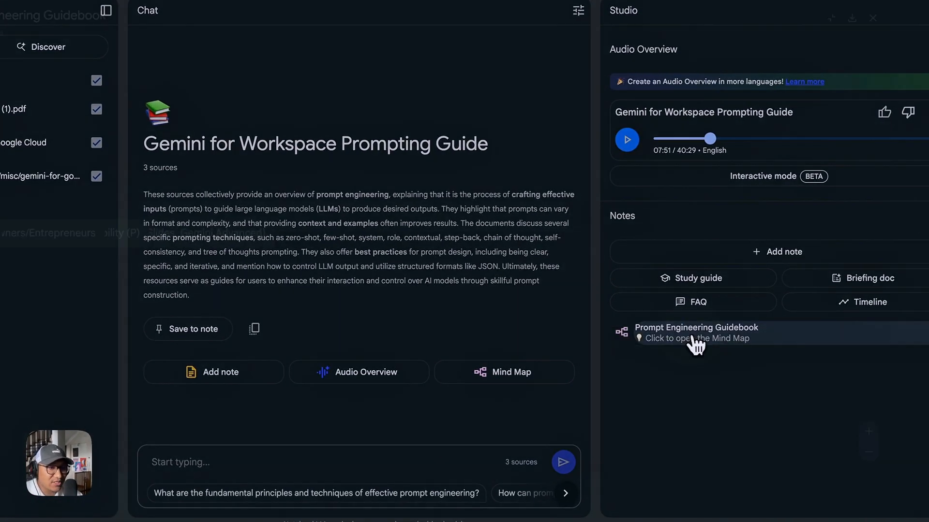
Step: Open the Prompt Engineering Guidebook mind map and expand Best Practices and Prompts for Code
{"action": "left_click", "coordinate": [695, 333]}
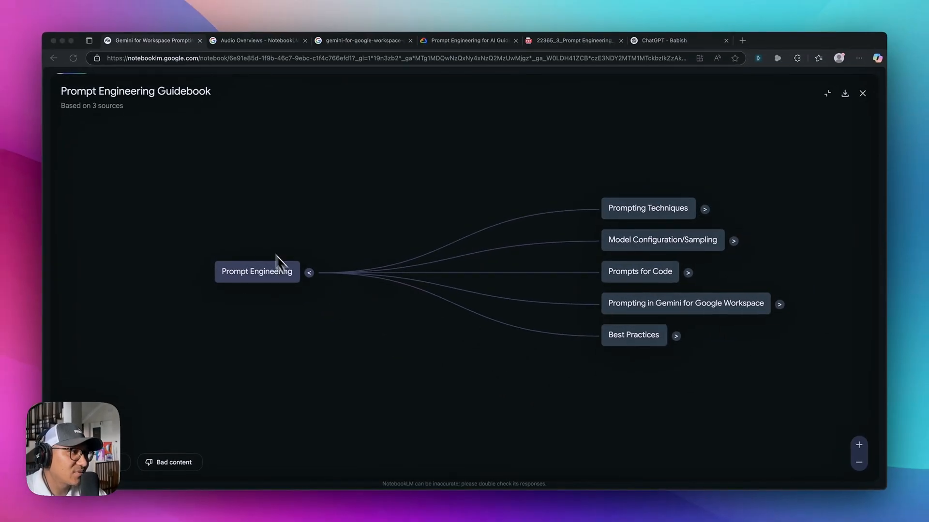
{"action": "mouse_move", "coordinate": [262, 289]}
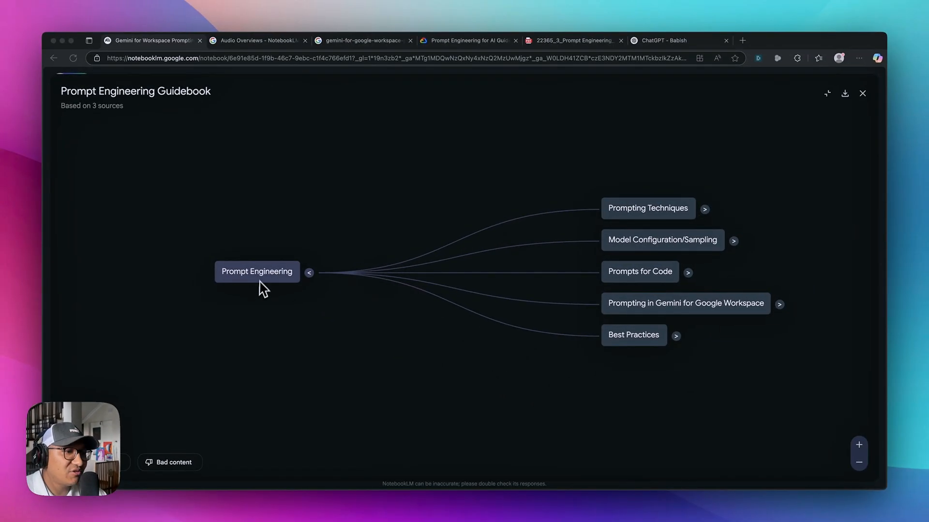
{"action": "mouse_move", "coordinate": [636, 243]}
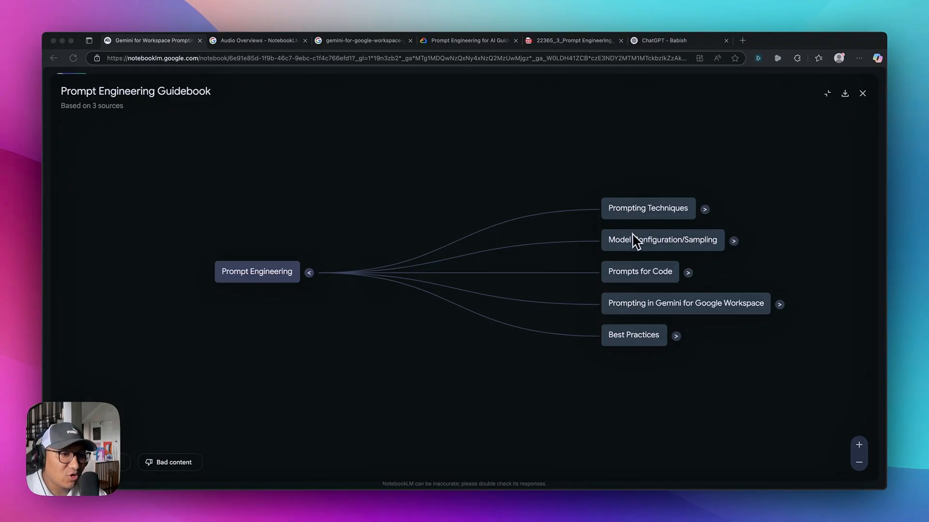
{"action": "mouse_move", "coordinate": [695, 251]}
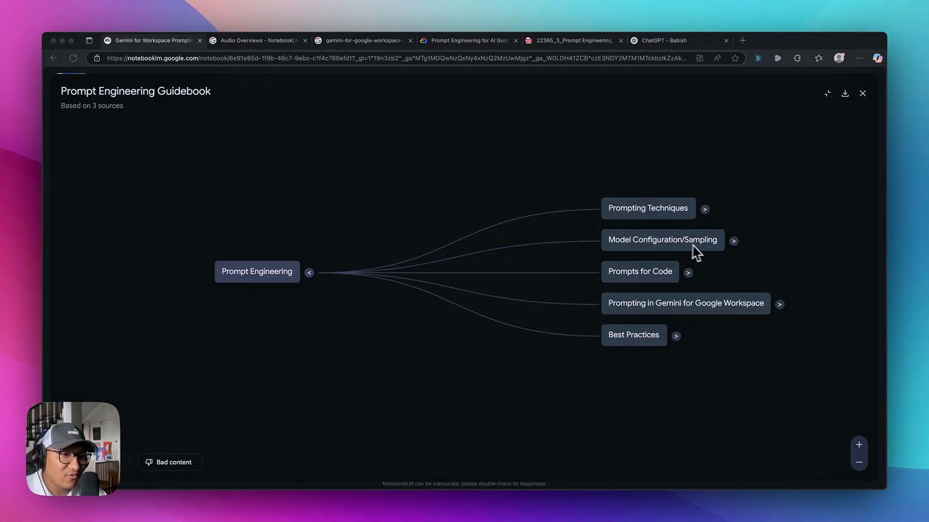
{"action": "mouse_move", "coordinate": [636, 310]}
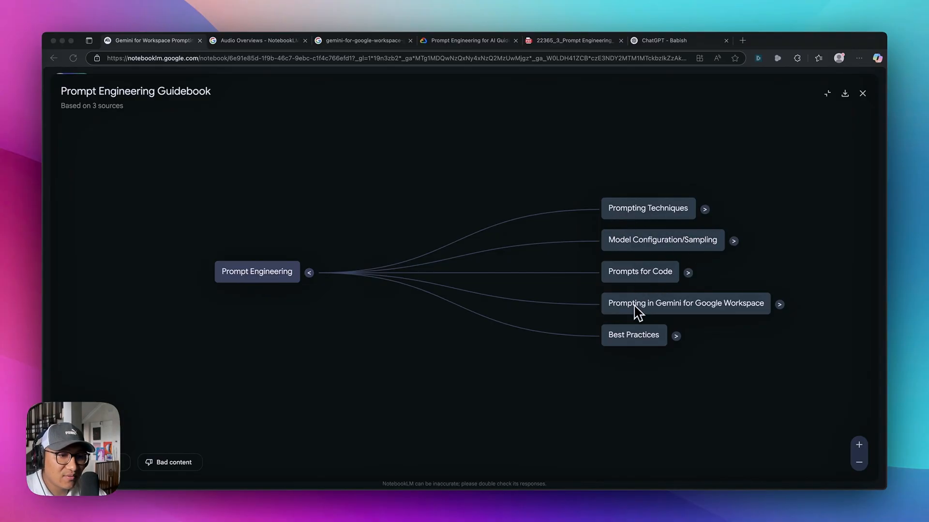
{"action": "mouse_move", "coordinate": [751, 314]}
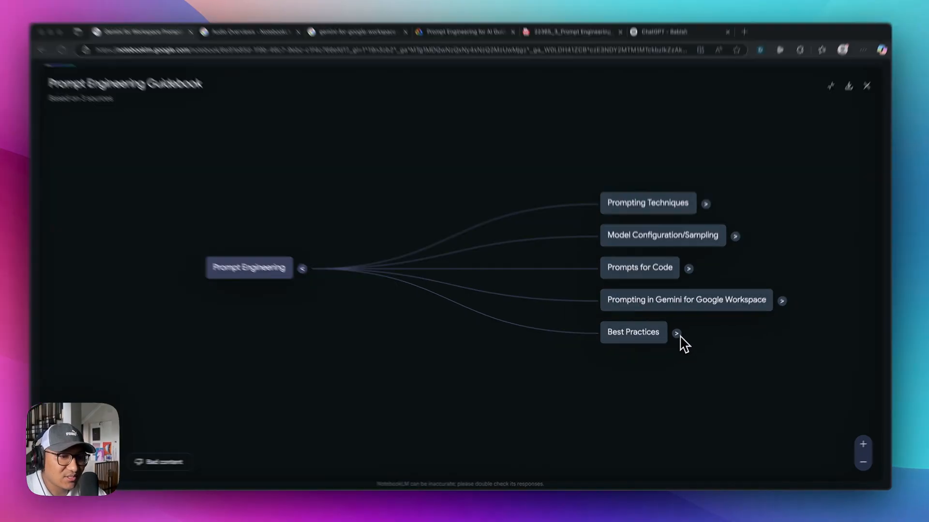
{"action": "left_click", "coordinate": [676, 332]}
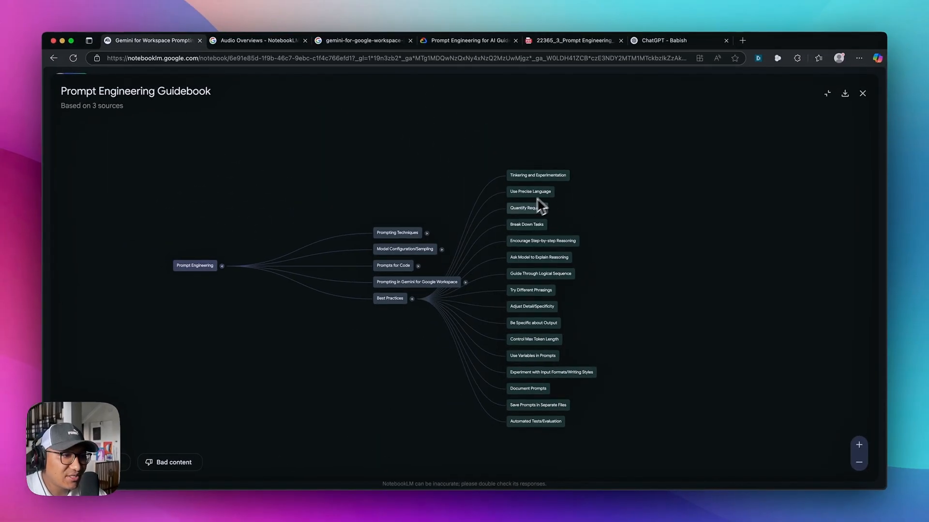
{"action": "mouse_move", "coordinate": [524, 240]}
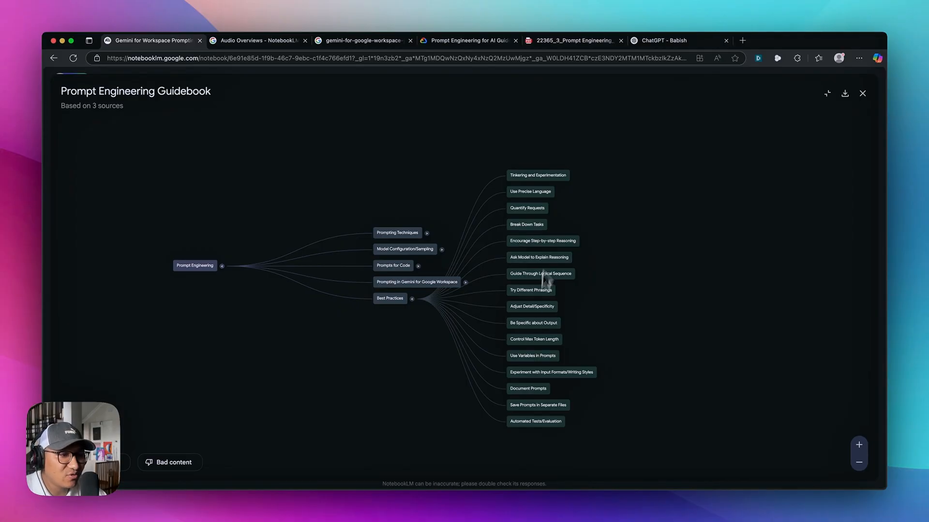
{"action": "mouse_move", "coordinate": [526, 302]}
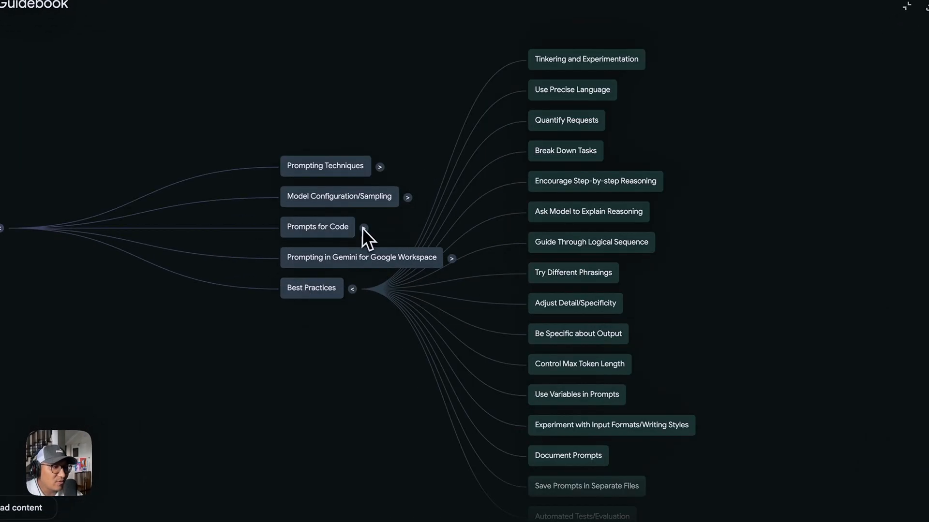
{"action": "left_click", "coordinate": [364, 226]}
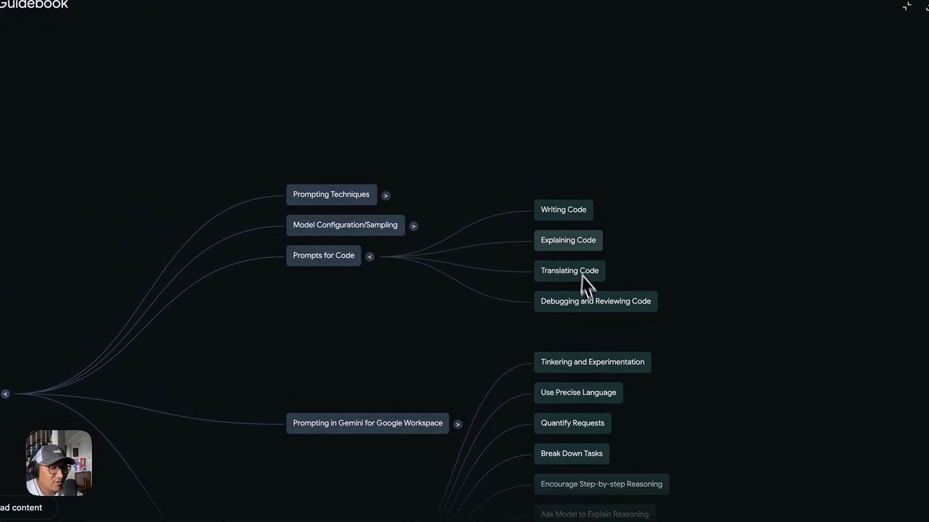
Step: Query the chat about the Writing Code node and read through its answer
{"action": "left_click", "coordinate": [563, 210]}
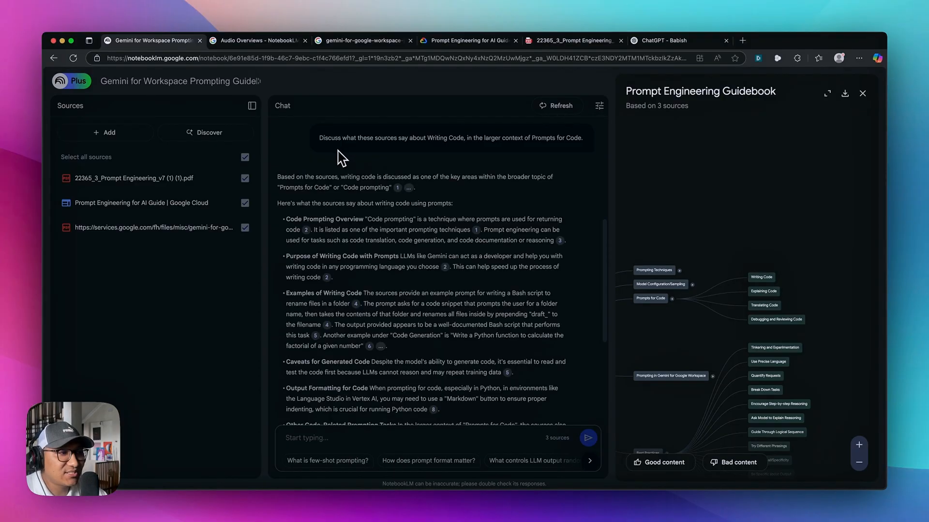
{"action": "mouse_move", "coordinate": [473, 172]}
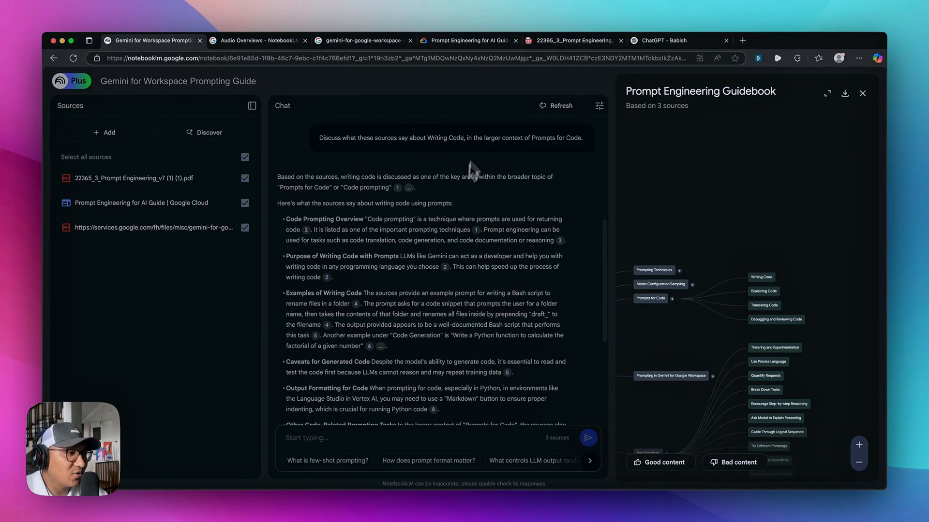
{"action": "mouse_move", "coordinate": [465, 329]}
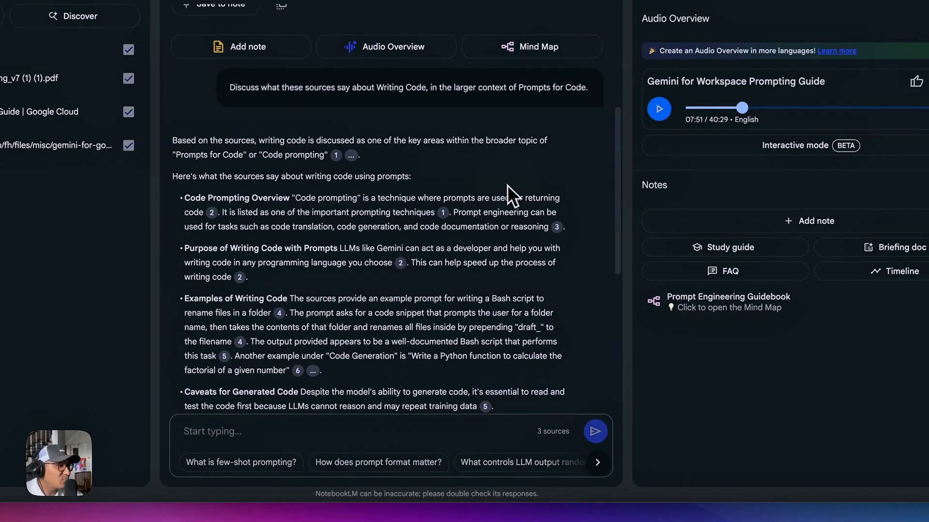
{"action": "scroll", "scroll_direction": "down", "scroll_amount": 3}
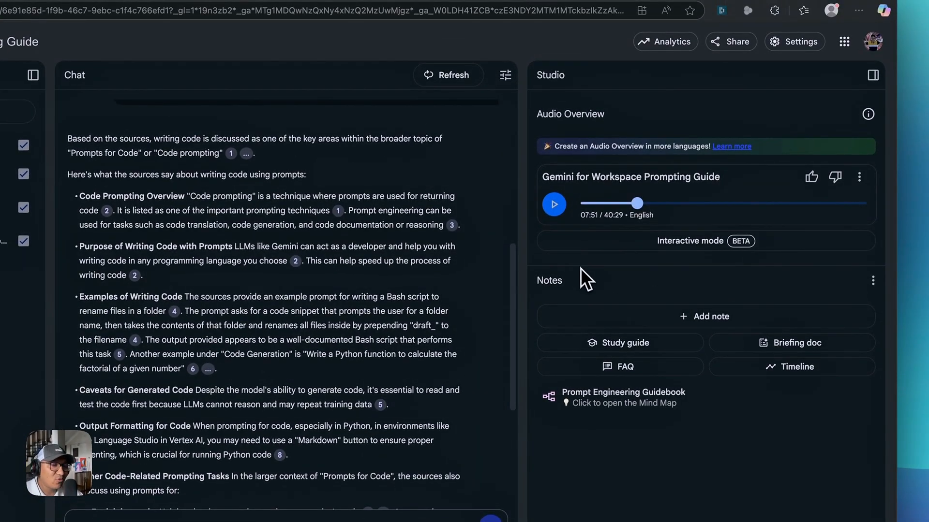
{"action": "mouse_move", "coordinate": [596, 405]}
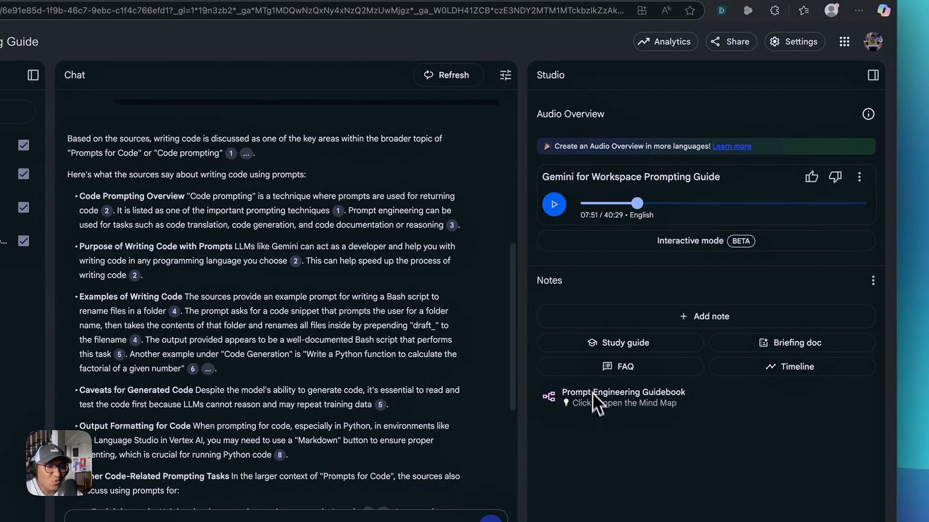
{"action": "left_click", "coordinate": [622, 397]}
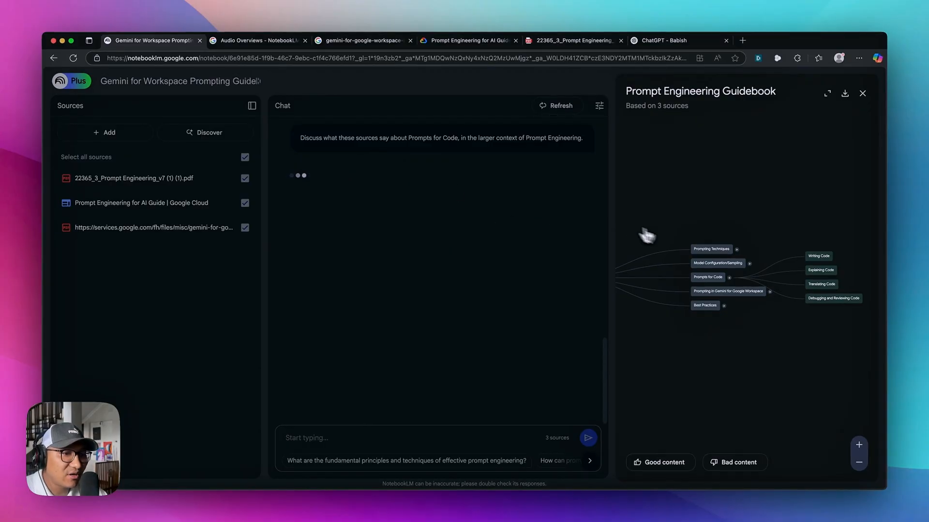
{"action": "mouse_move", "coordinate": [410, 257]}
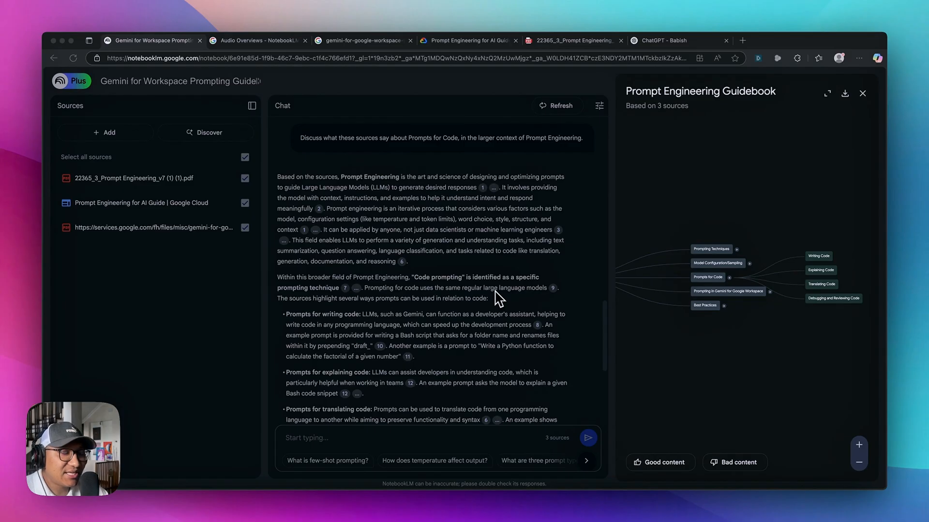
{"action": "mouse_move", "coordinate": [454, 133]}
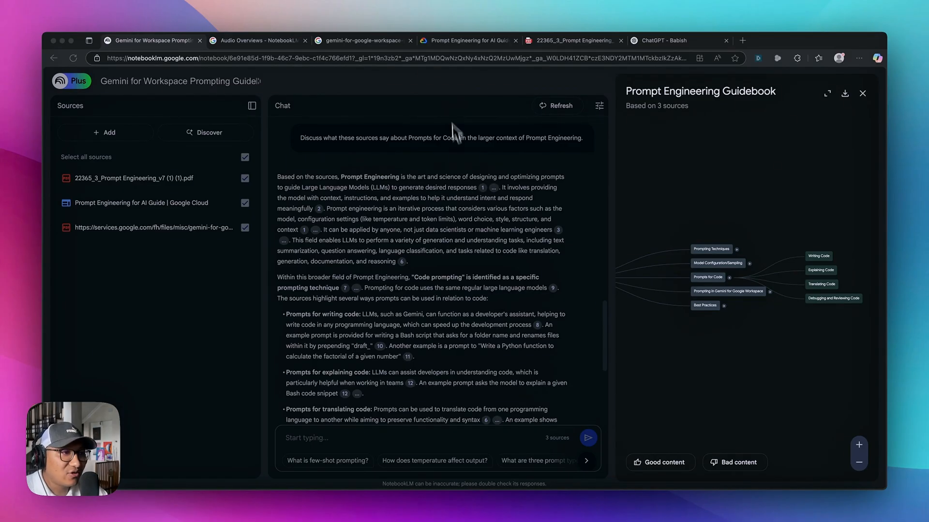
{"action": "mouse_move", "coordinate": [455, 97]}
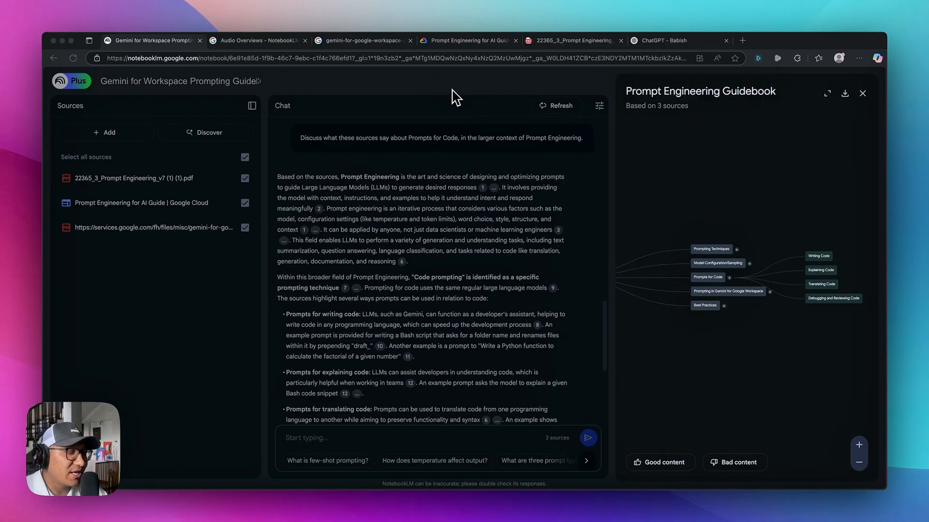
{"action": "mouse_move", "coordinate": [452, 107]}
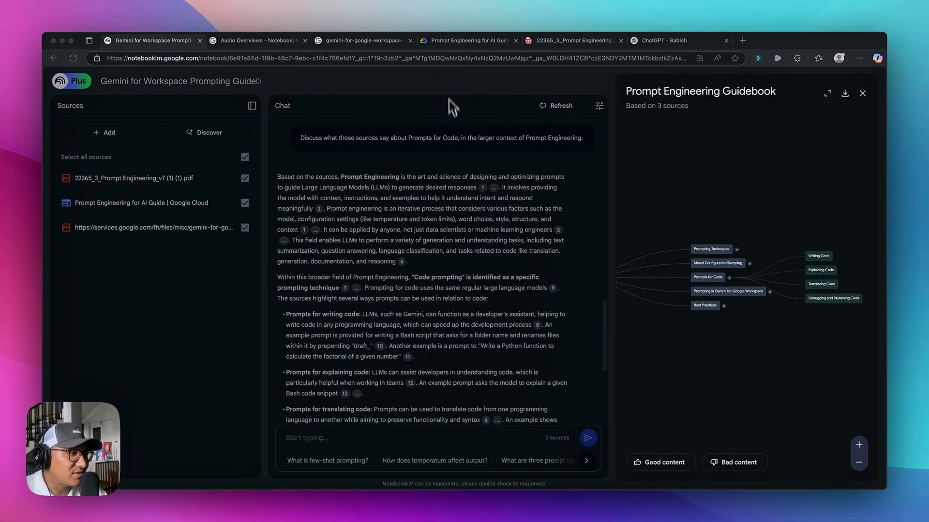
{"action": "mouse_move", "coordinate": [470, 233]}
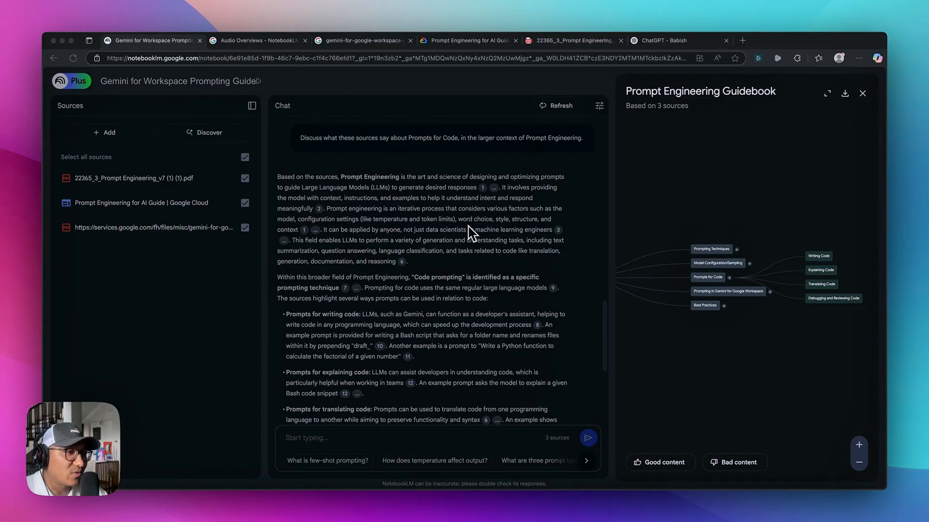
{"action": "mouse_move", "coordinate": [446, 427]}
{"action": "type", "text": "What are the top 5 best practices in Prompt Engineering according to the uploaded resources?"}
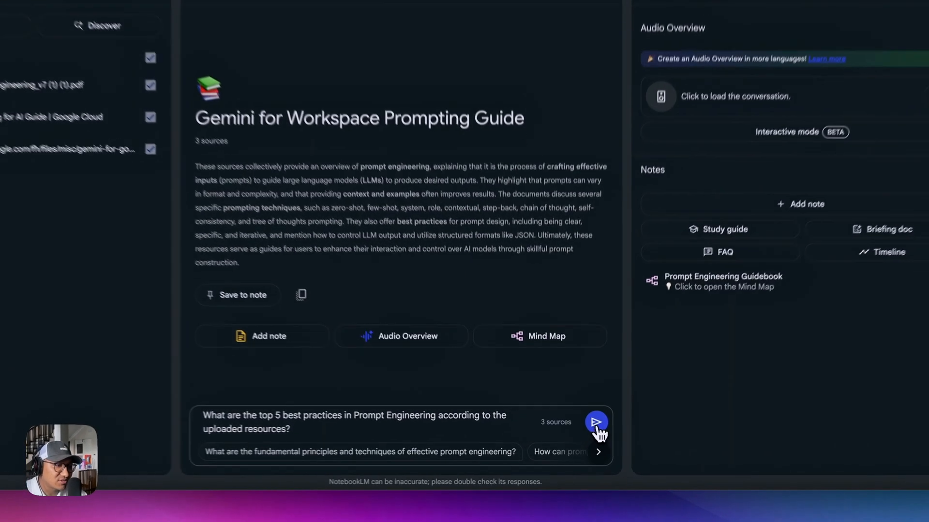
Step: Ask the chat for the top 5 prompt engineering best practices from the sources
{"action": "left_click", "coordinate": [595, 422]}
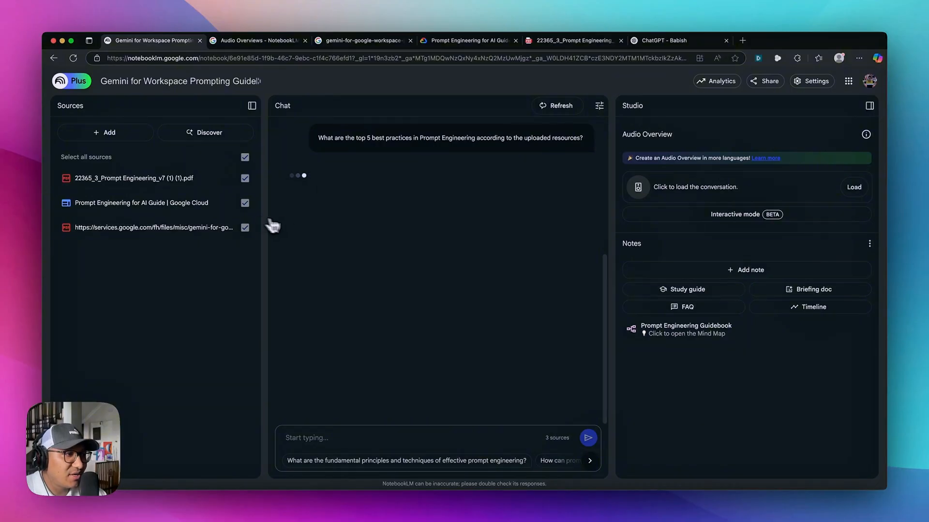
{"action": "mouse_move", "coordinate": [281, 205]}
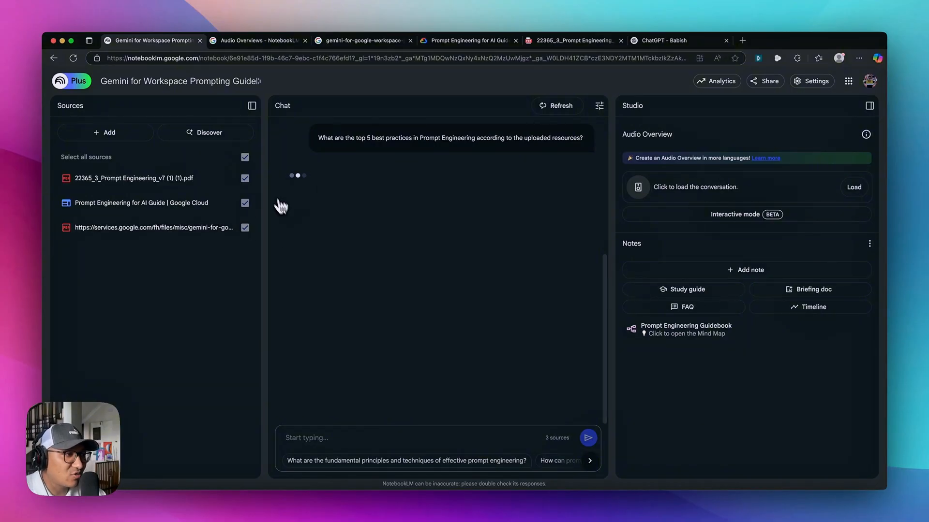
{"action": "mouse_move", "coordinate": [365, 245]}
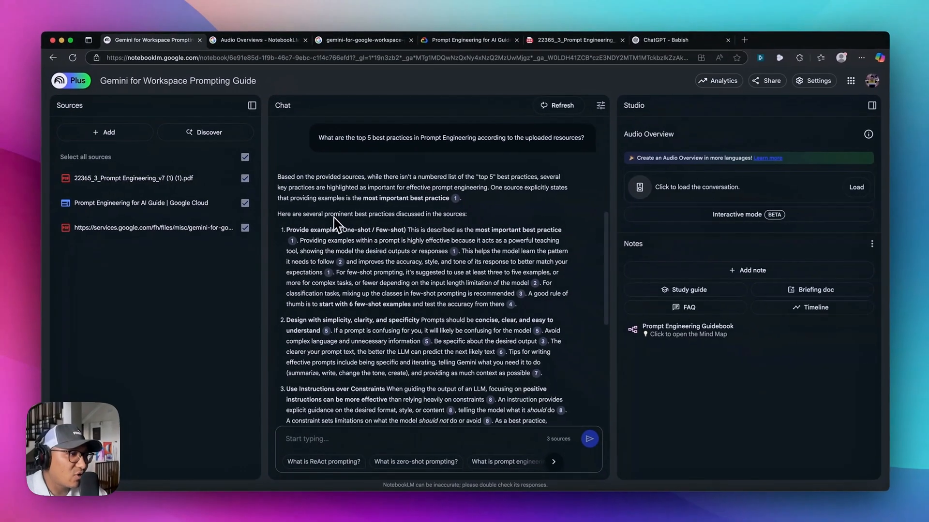
{"action": "scroll", "scroll_direction": "down", "scroll_amount": 3}
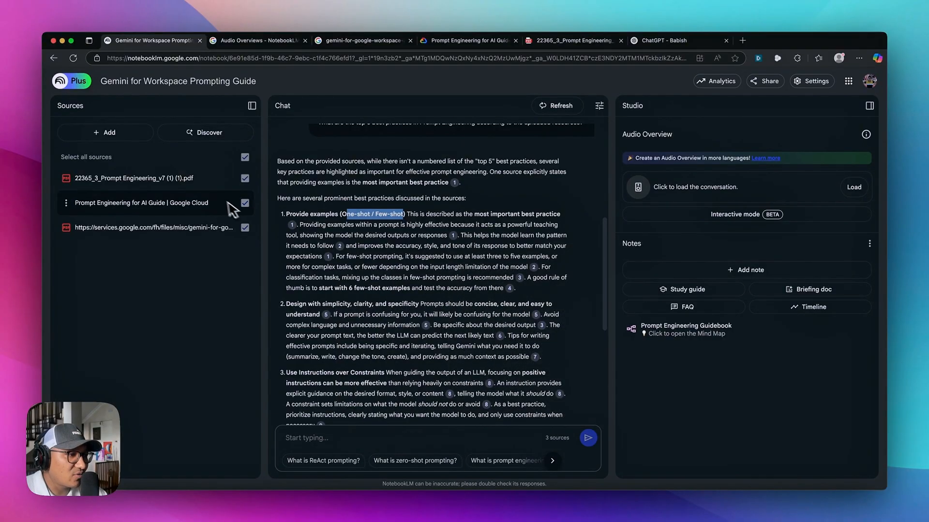
{"action": "scroll", "scroll_direction": "down", "scroll_amount": 3}
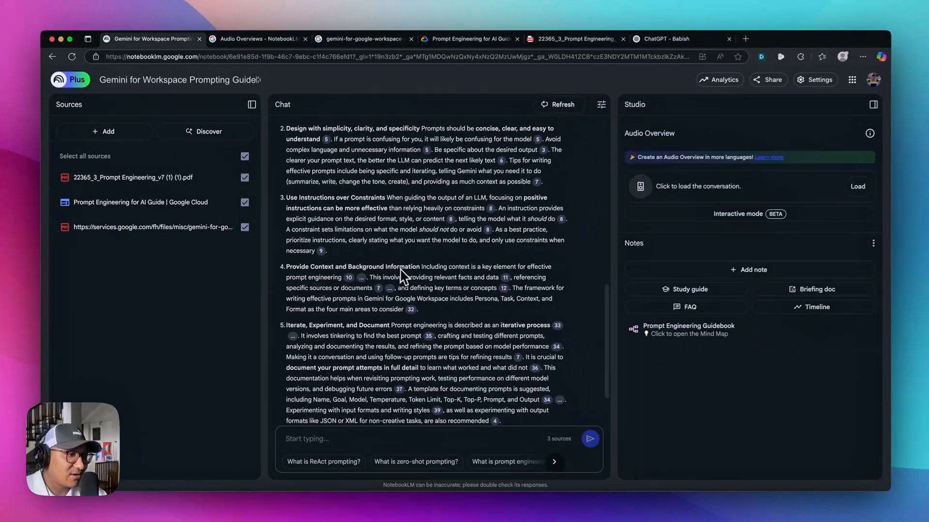
{"action": "scroll", "scroll_direction": "down", "scroll_amount": 3}
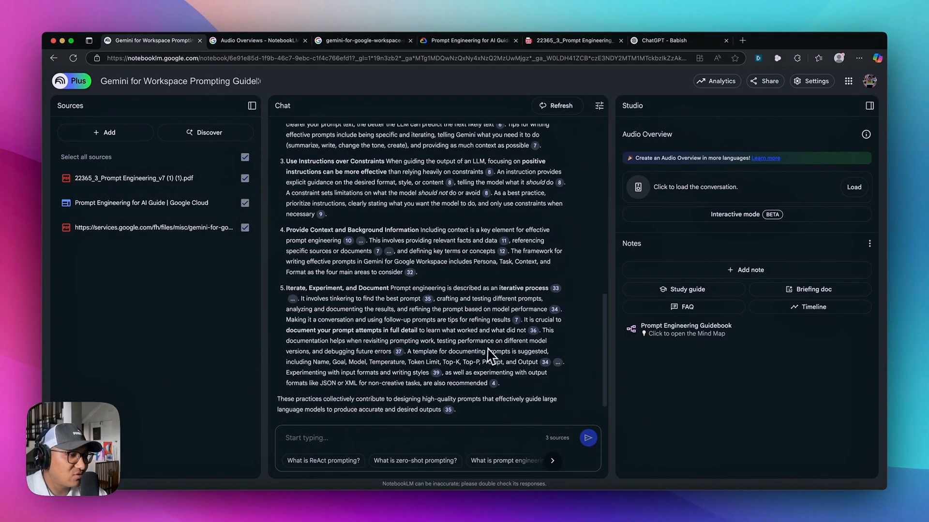
{"action": "scroll", "scroll_direction": "up", "scroll_amount": 3}
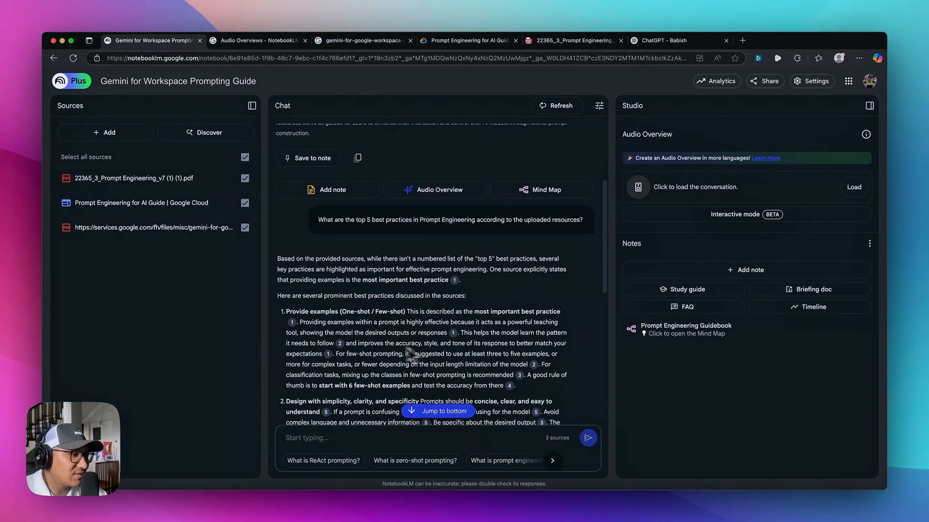
{"action": "mouse_move", "coordinate": [500, 368]}
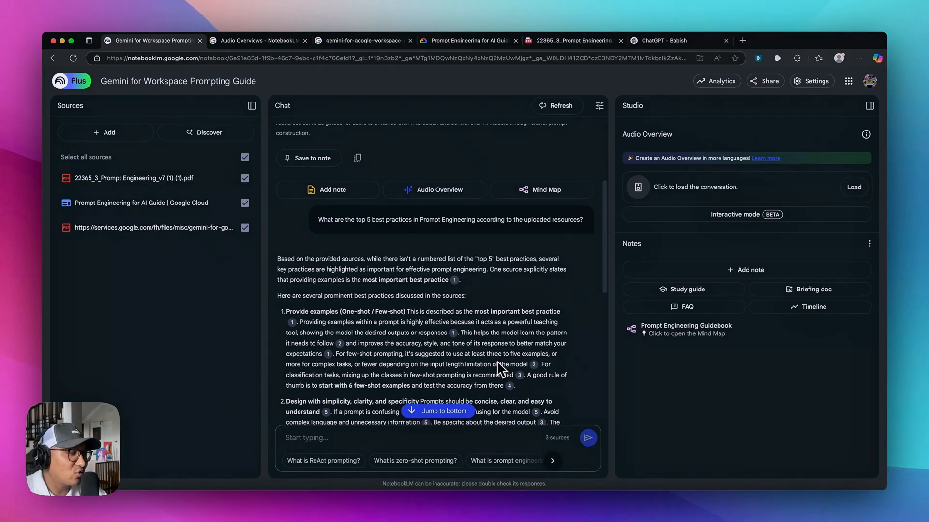
{"action": "mouse_move", "coordinate": [477, 343]}
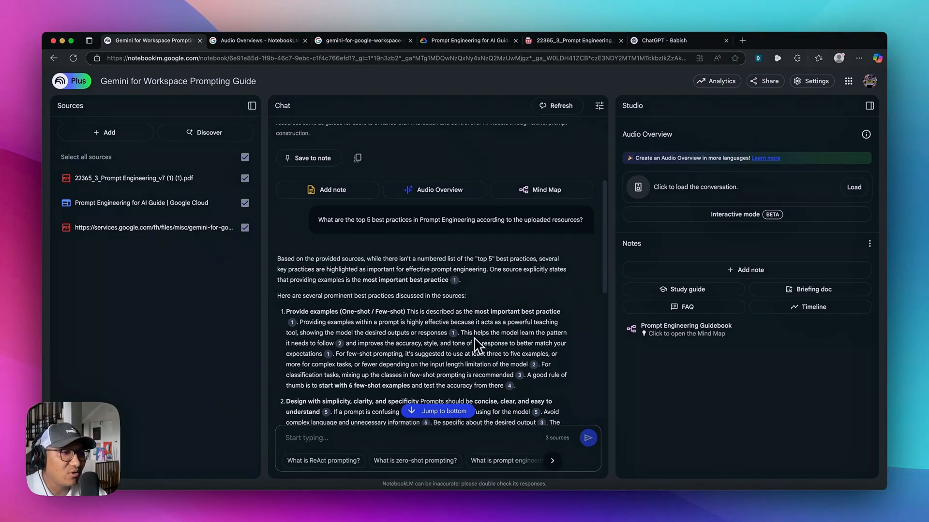
{"action": "mouse_move", "coordinate": [479, 352]}
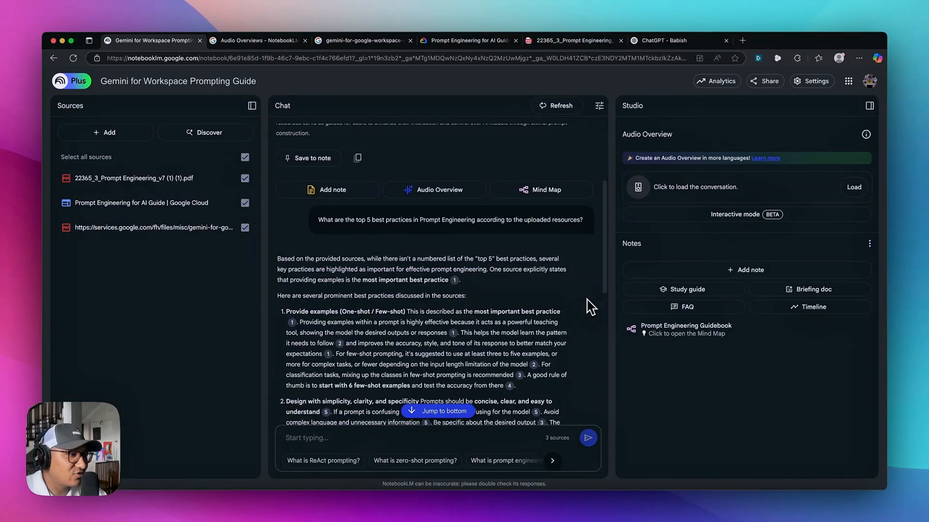
{"action": "mouse_move", "coordinate": [464, 260]}
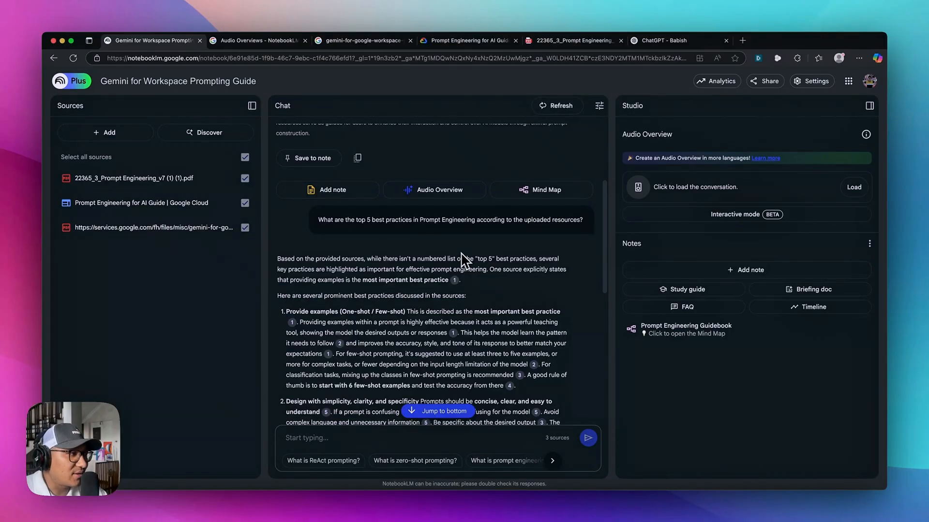
{"action": "mouse_move", "coordinate": [462, 248]}
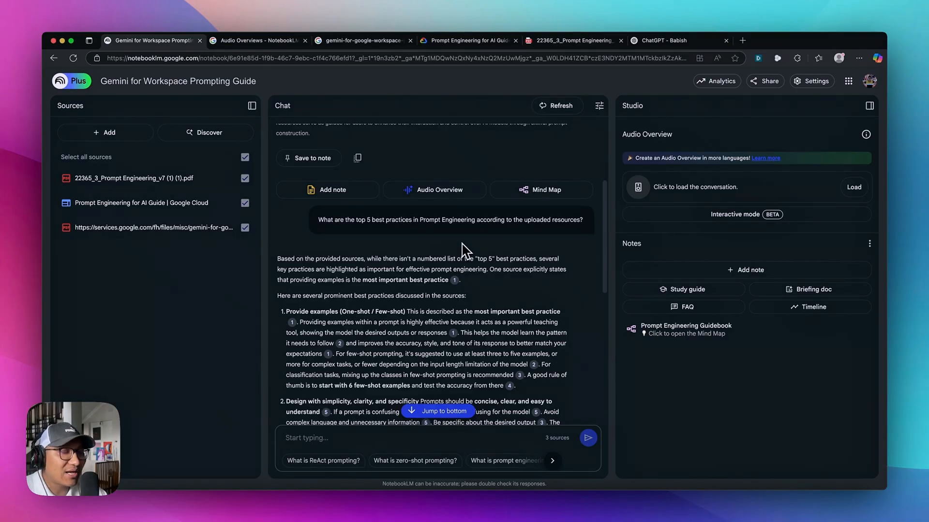
{"action": "mouse_move", "coordinate": [621, 226]}
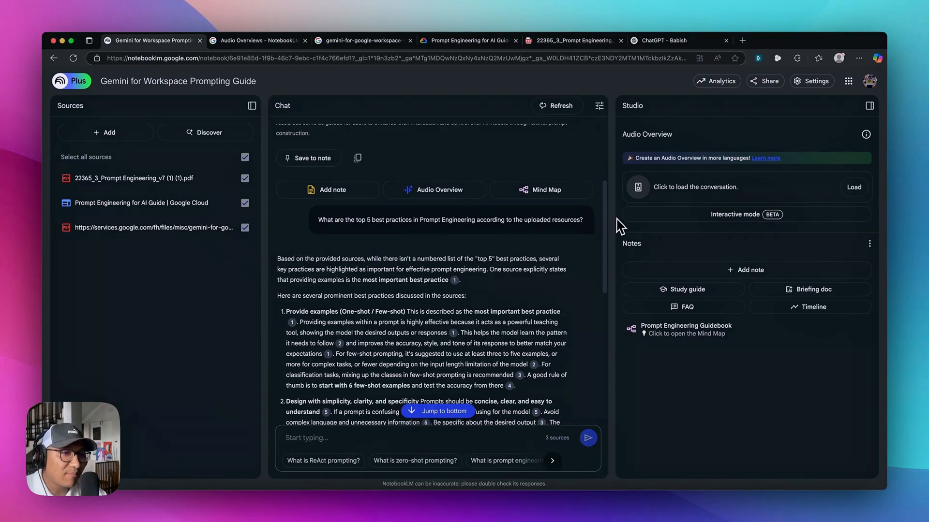
{"action": "mouse_move", "coordinate": [677, 334]}
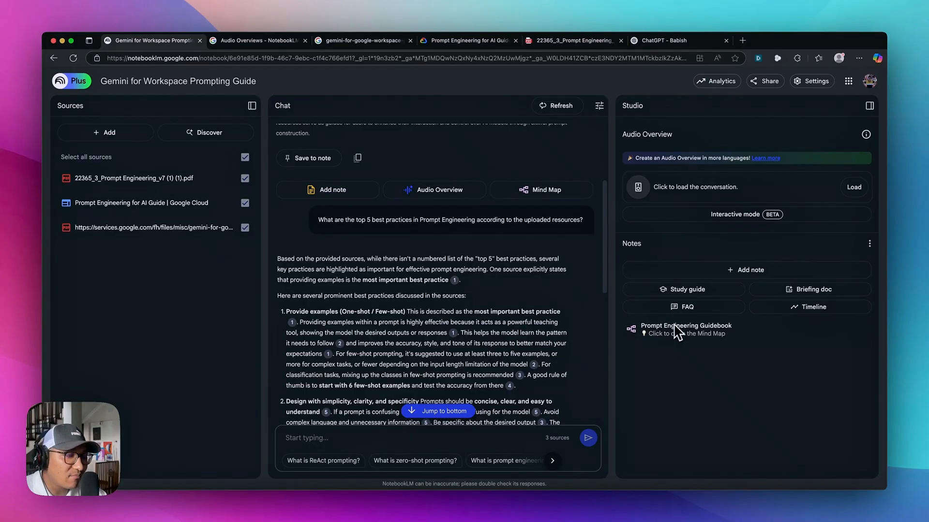
{"action": "mouse_move", "coordinate": [550, 299]}
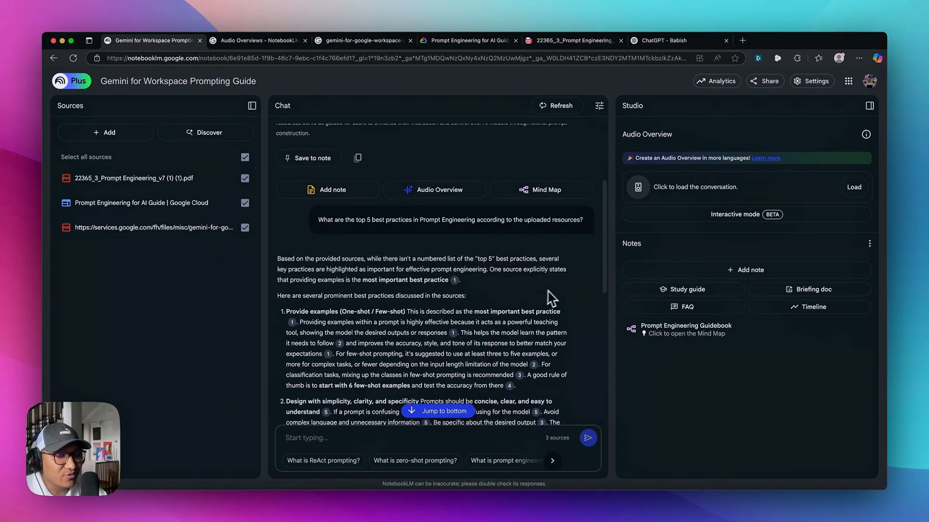
{"action": "mouse_move", "coordinate": [557, 296]}
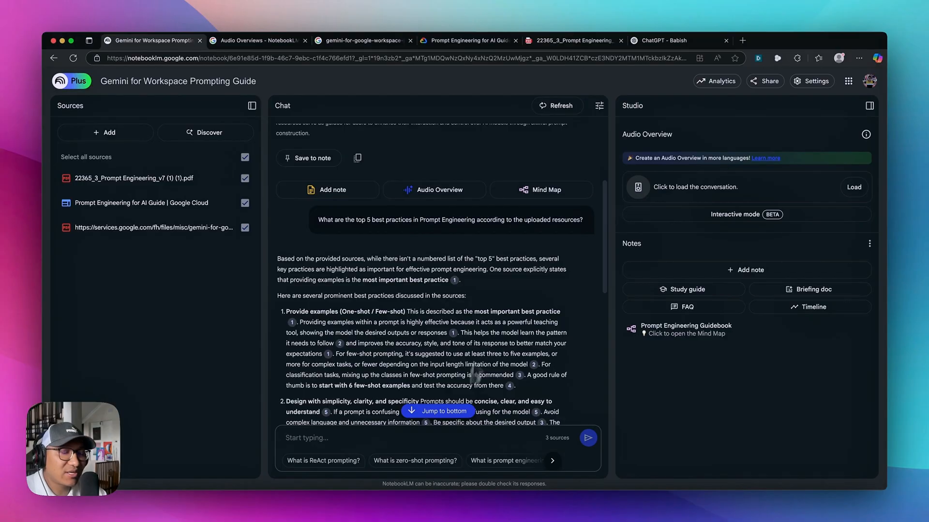
{"action": "mouse_move", "coordinate": [497, 302]}
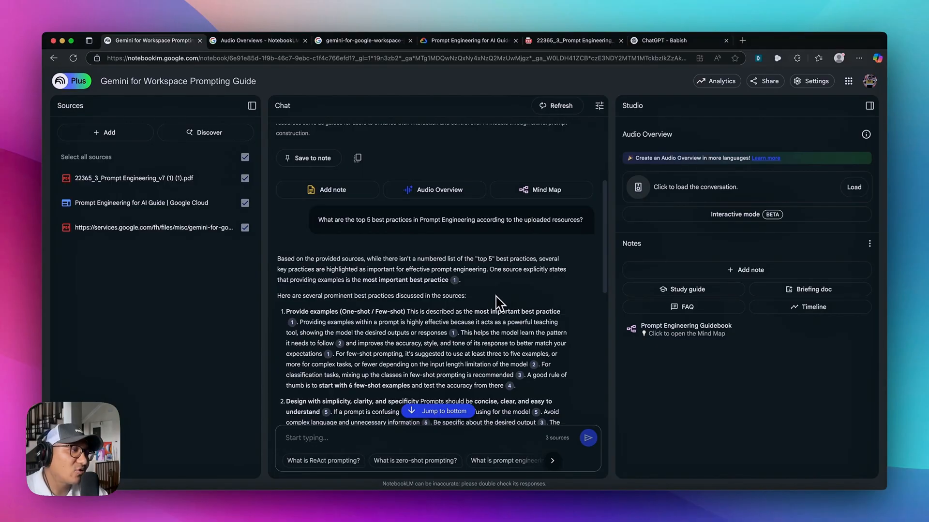
{"action": "mouse_move", "coordinate": [485, 337]}
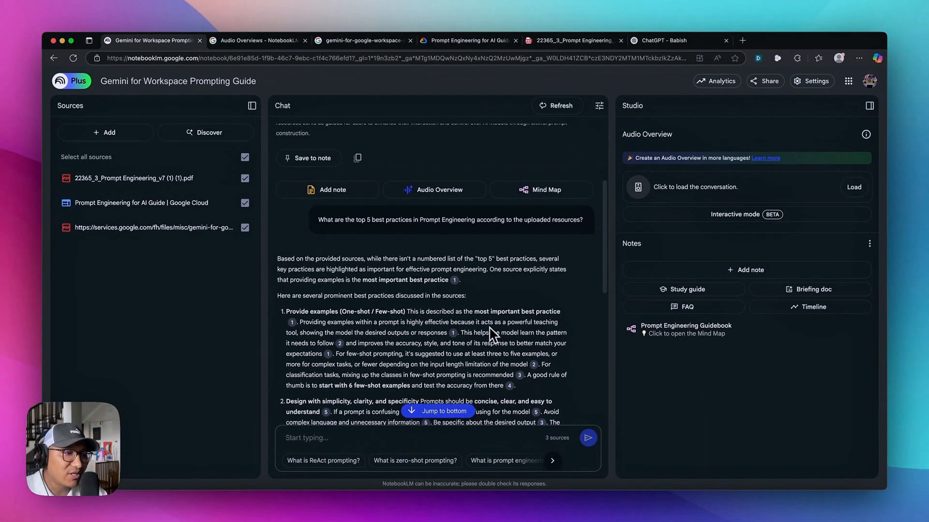
{"action": "mouse_move", "coordinate": [526, 339]}
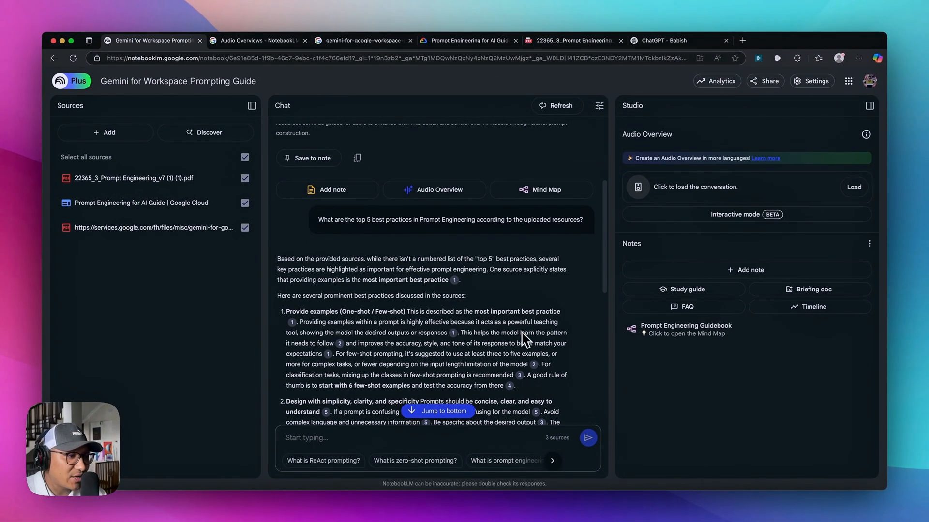